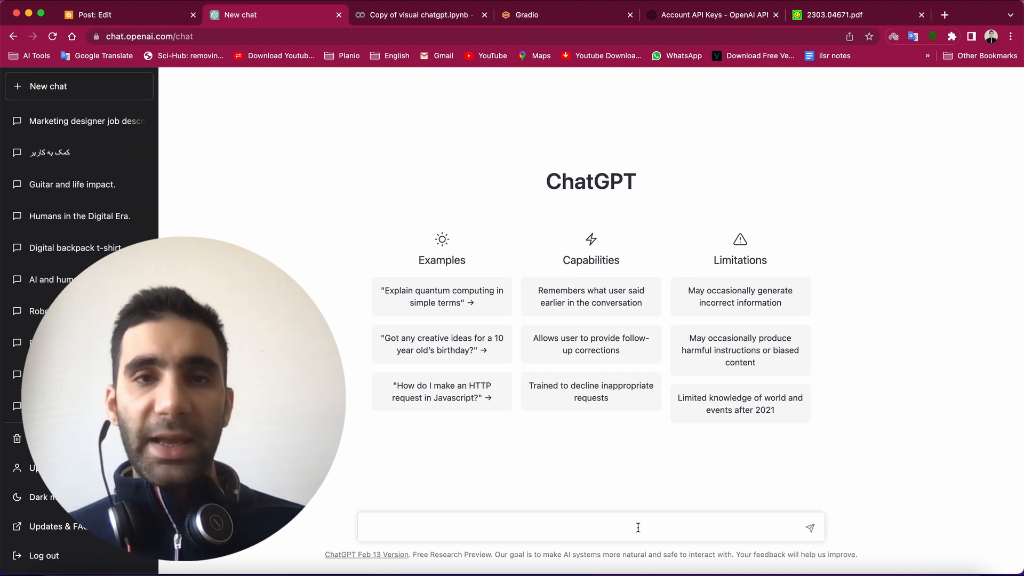
{"action": "mouse_move", "coordinate": [638, 526]}
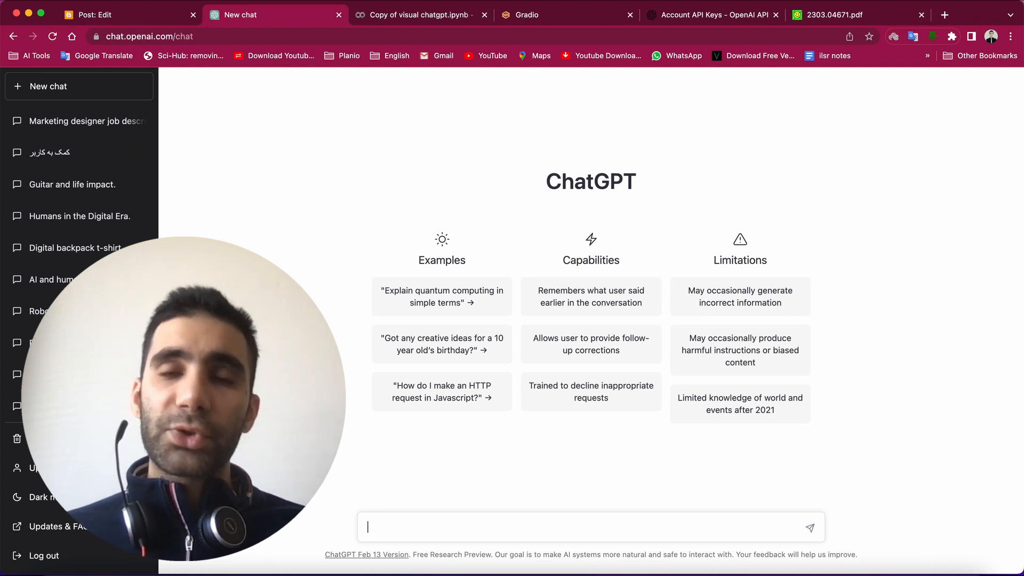
- Write the prompt 'give me ten keywords about digital products like phone' in a new ChatGPT chat
{"action": "type", "text": "sdf"}
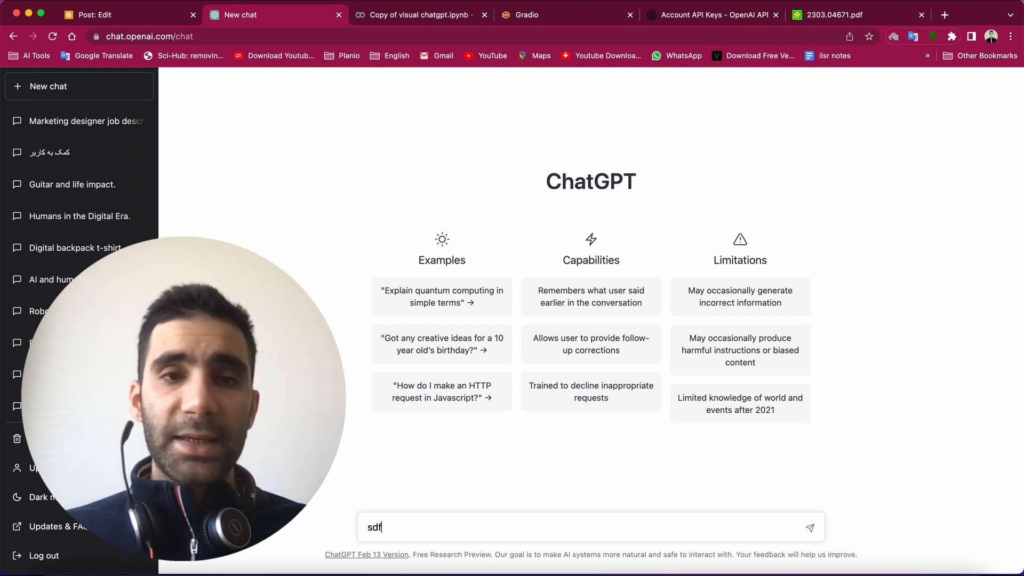
{"action": "type", "text": "give me"}
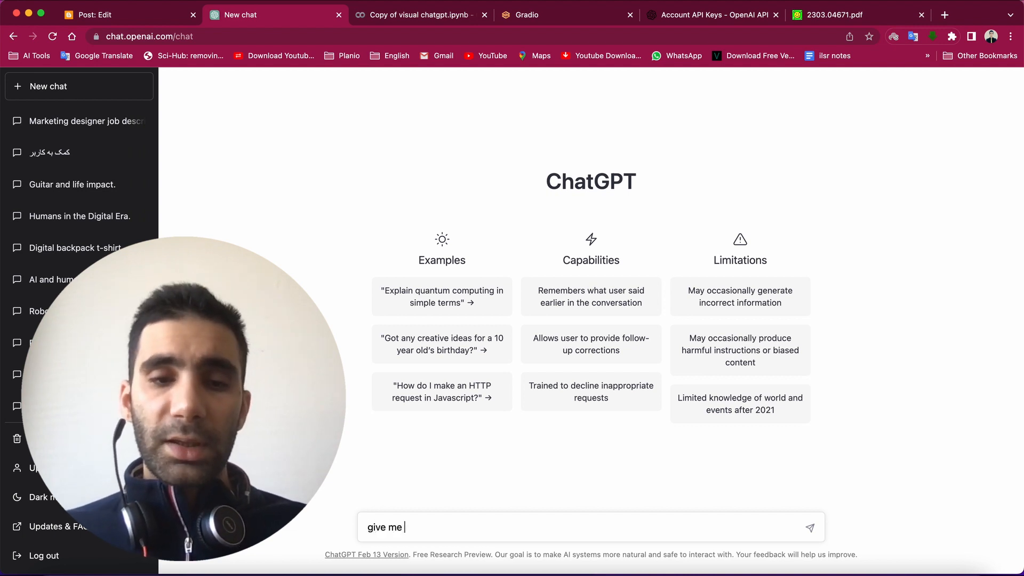
{"action": "type", "text": "ten keywoe"}
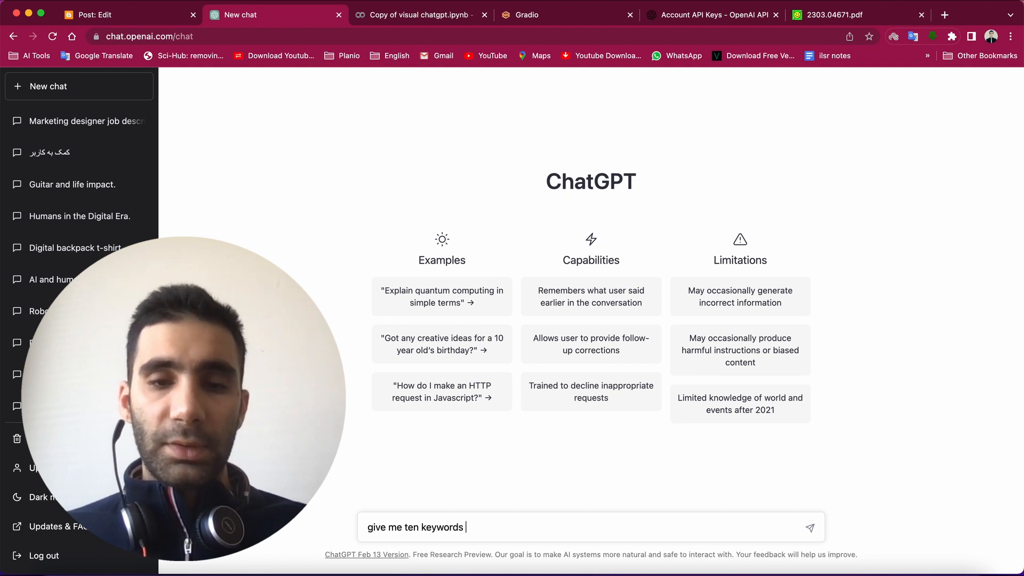
{"action": "type", "text": "about"}
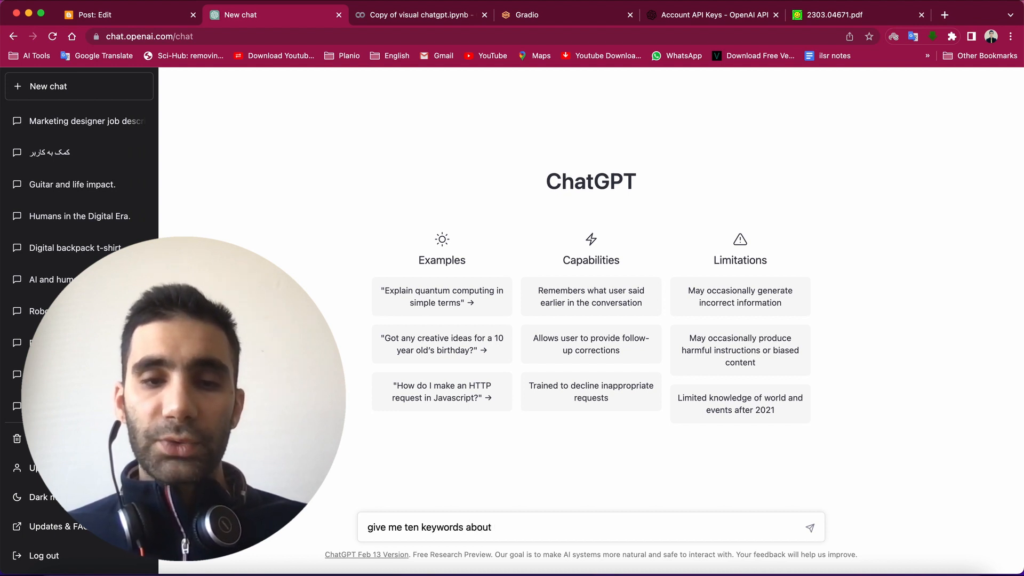
{"action": "type", "text": "digital"}
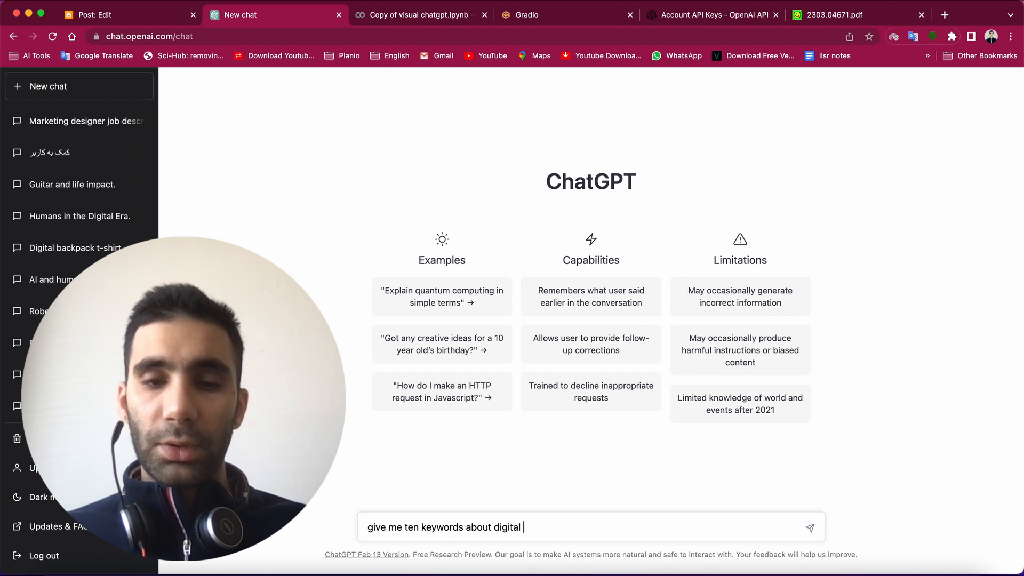
{"action": "type", "text": "produc"}
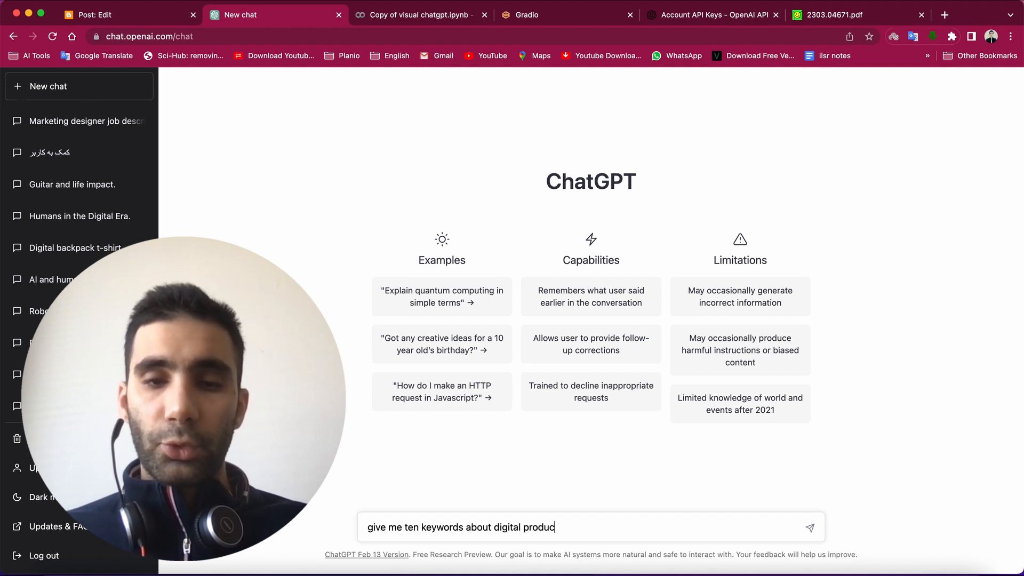
{"action": "type", "text": "ts like phone"}
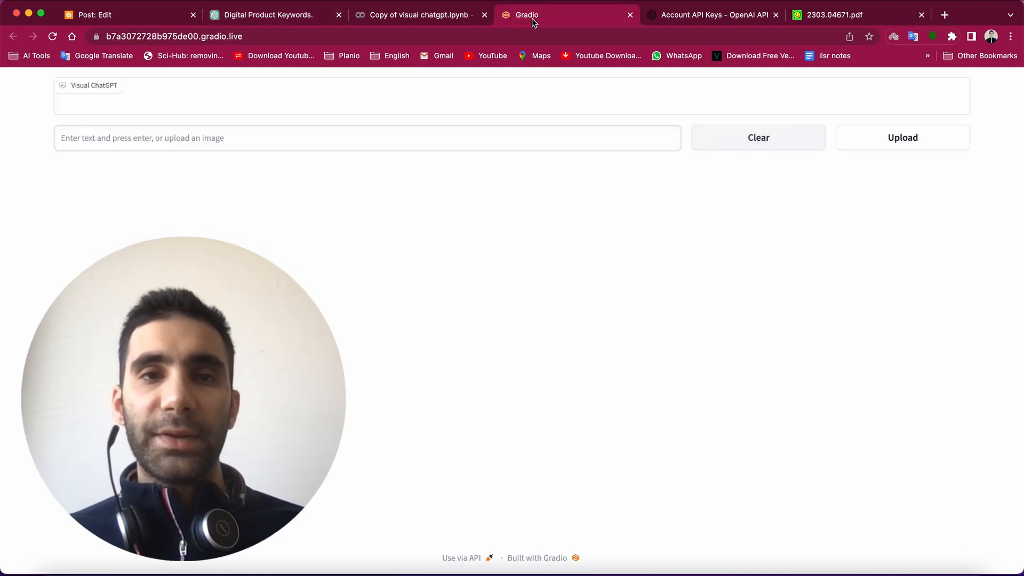
{"action": "mouse_move", "coordinate": [482, 192]}
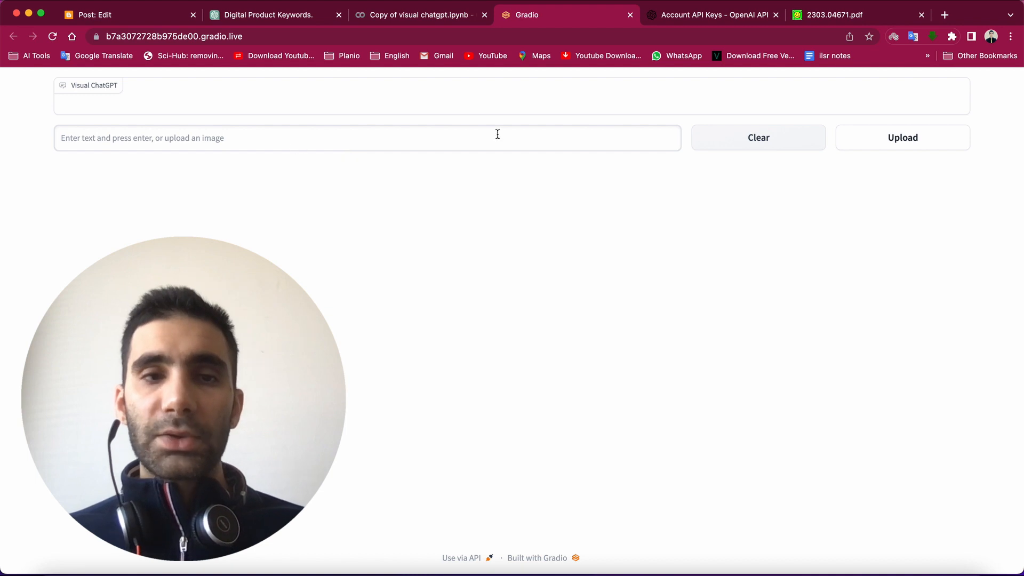
- Upload the photo of a man holding a book from Downloads into the Visual ChatGPT chat
{"action": "left_click", "coordinate": [902, 138]}
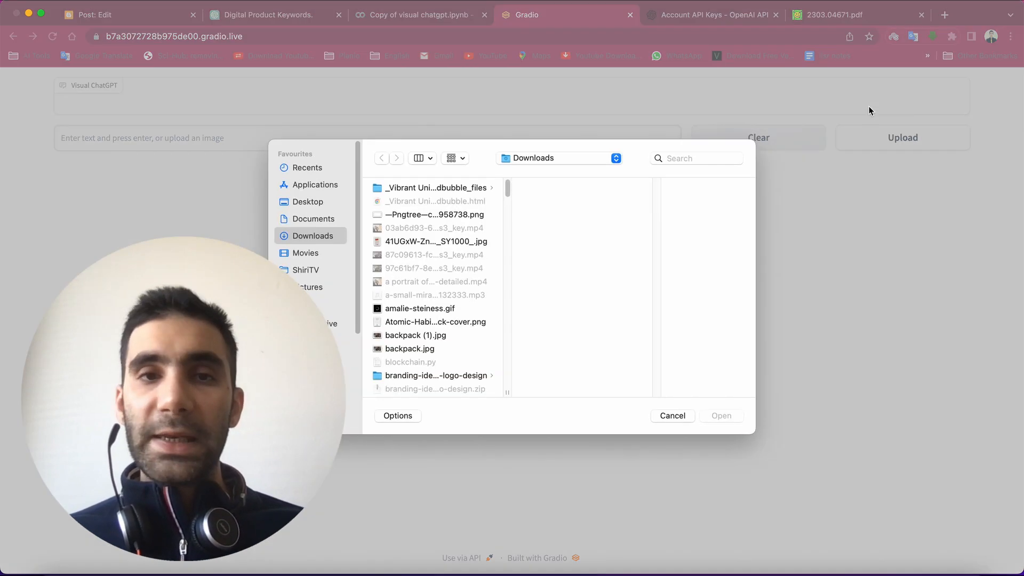
{"action": "left_click", "coordinate": [671, 415]}
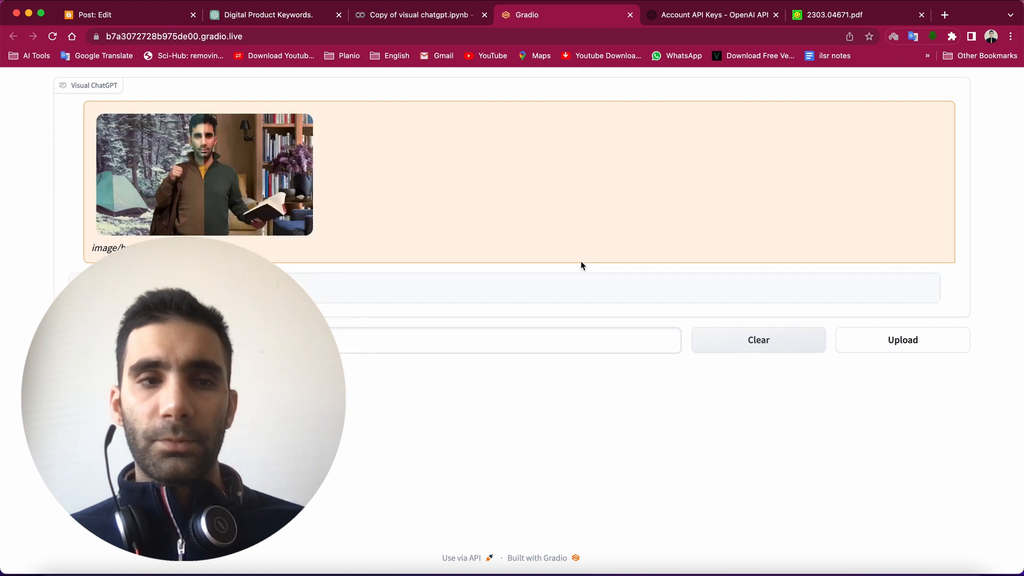
- Send 'give me ten keywords about this image:' ahead of the uploaded image path
{"action": "left_click", "coordinate": [505, 339]}
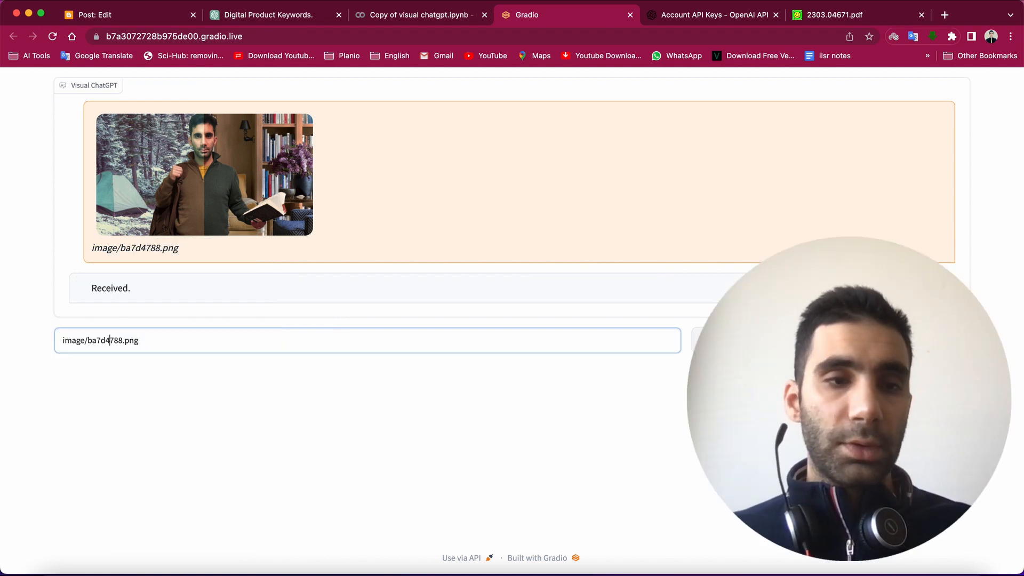
{"action": "type", "text": "give"}
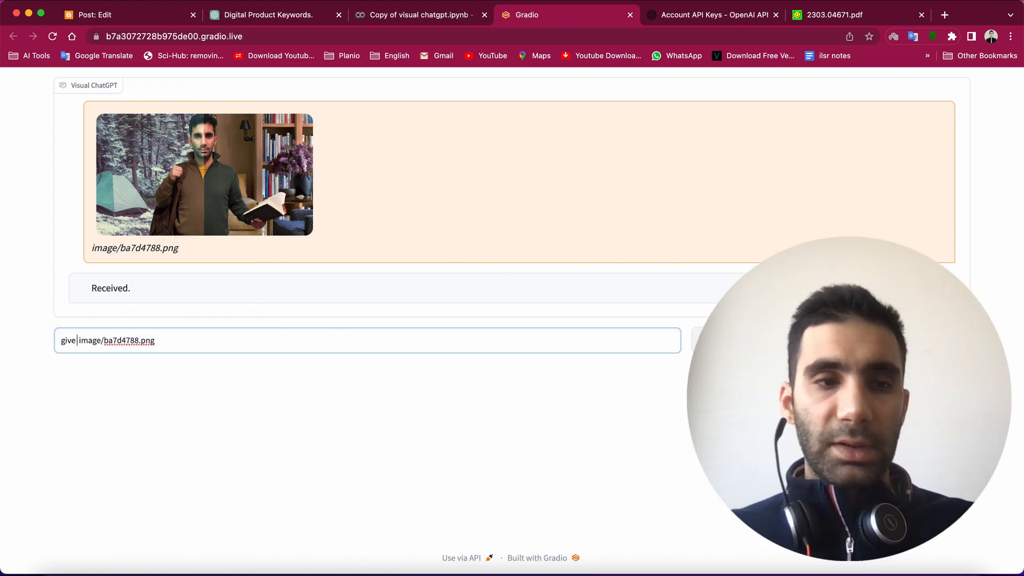
{"action": "type", "text": "me ten"}
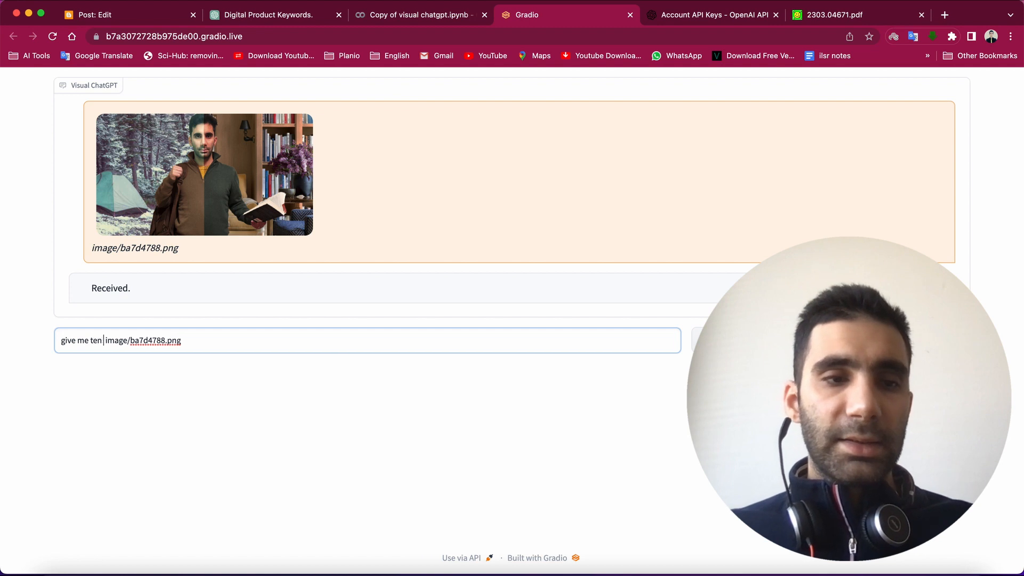
{"action": "type", "text": "keywords"}
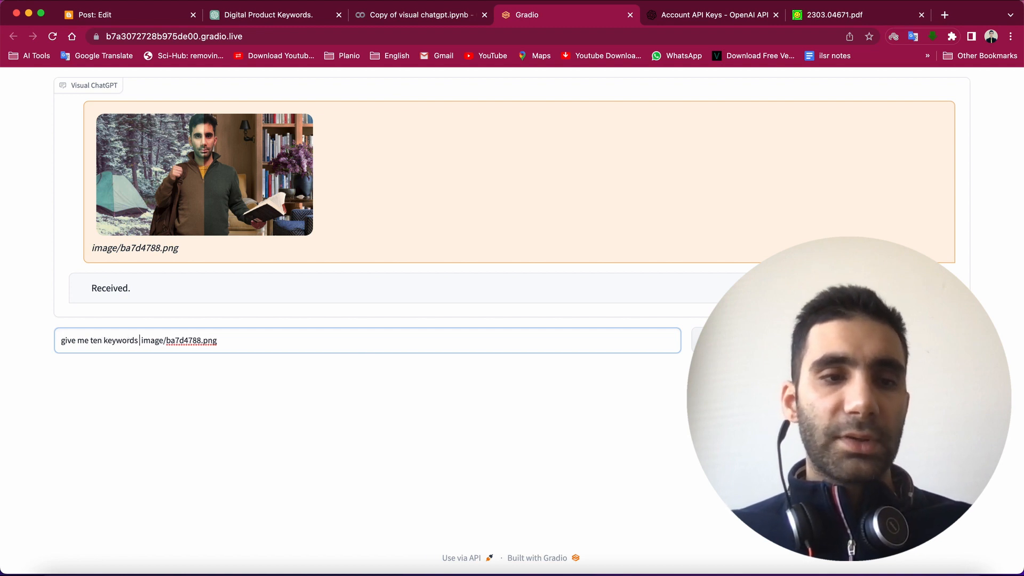
{"action": "type", "text": "about this im"}
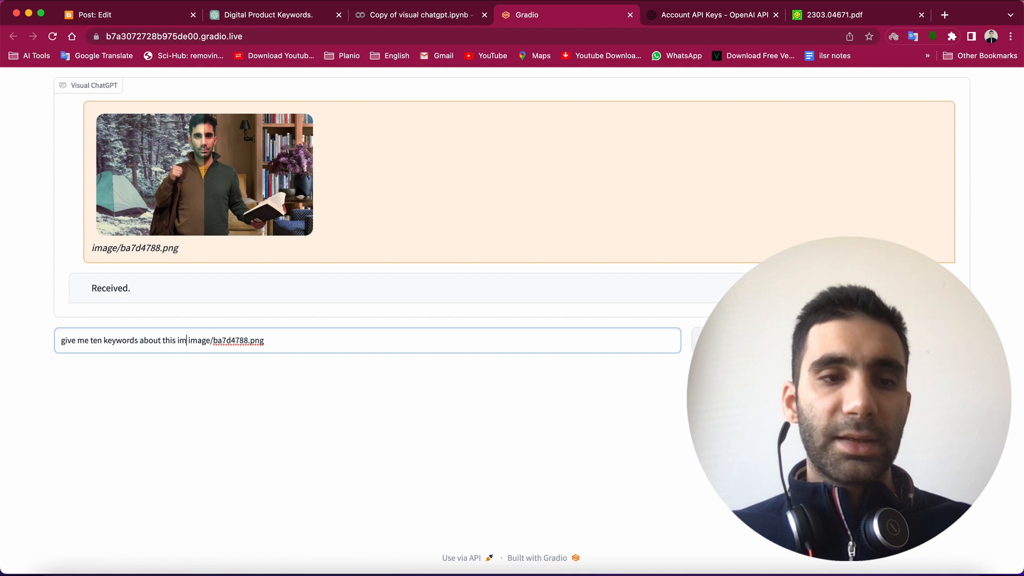
{"action": "key", "text": "Return"}
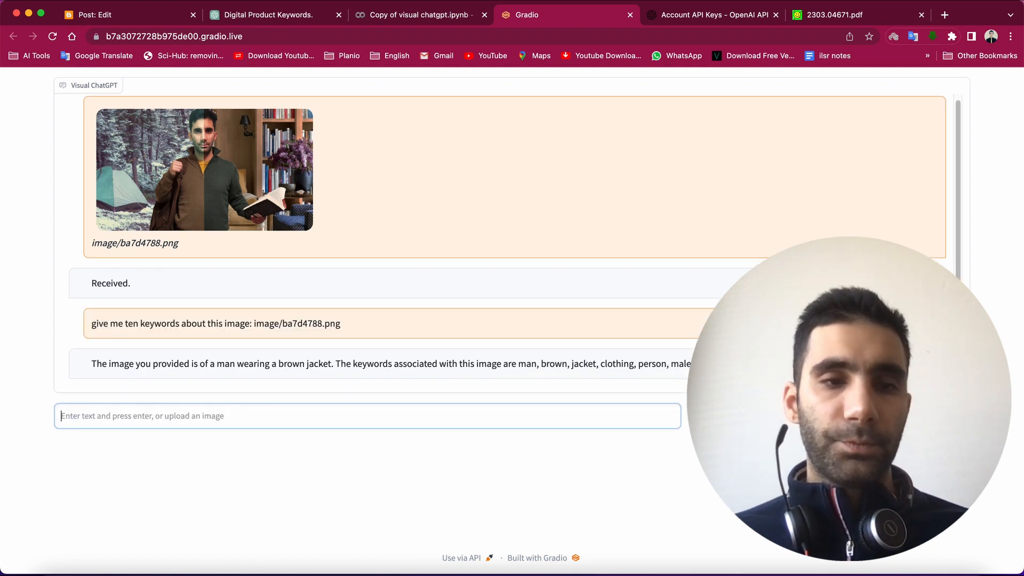
{"action": "mouse_move", "coordinate": [115, 384]}
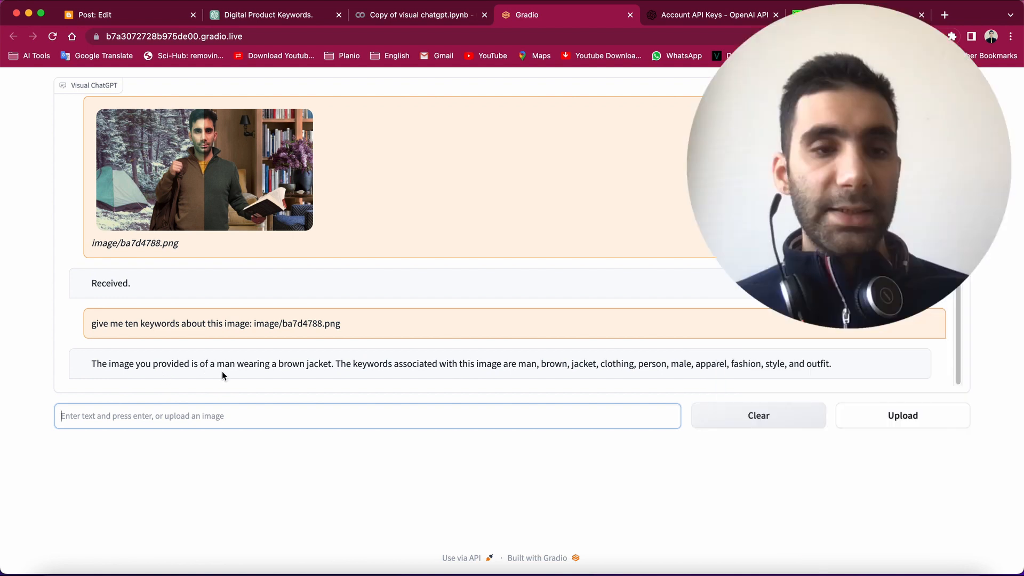
{"action": "mouse_move", "coordinate": [310, 379]}
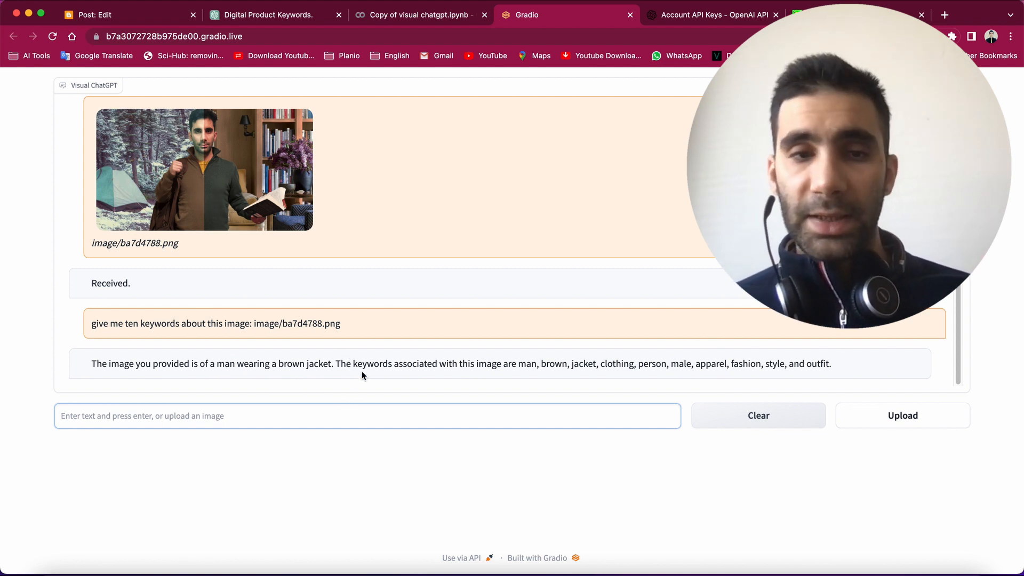
{"action": "mouse_move", "coordinate": [515, 375]}
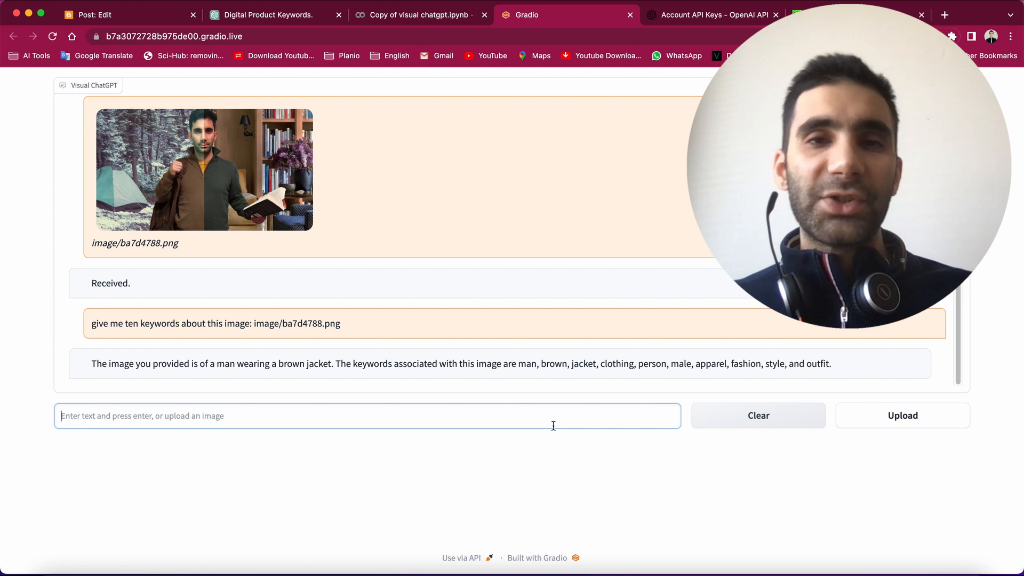
{"action": "mouse_move", "coordinate": [783, 399]}
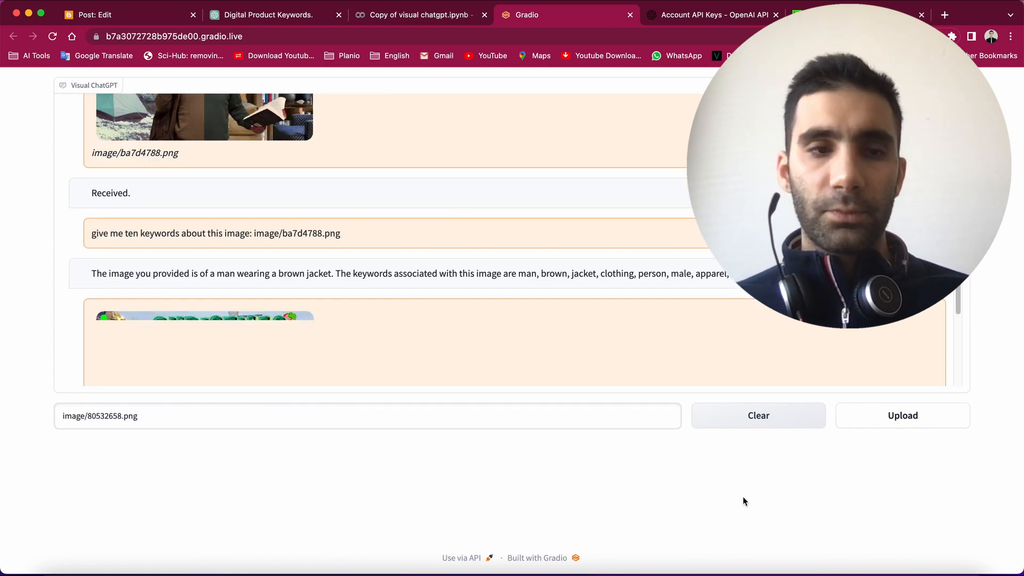
- Send 'what this image is about:' before the Christmas Market image path
{"action": "scroll", "scroll_direction": "down", "scroll_amount": 3}
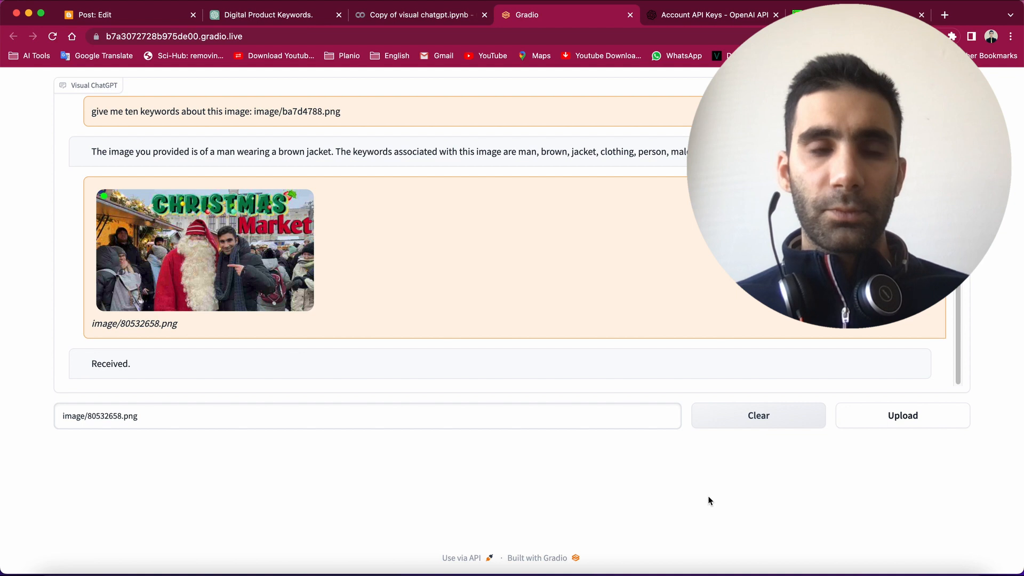
{"action": "left_click", "coordinate": [367, 415]}
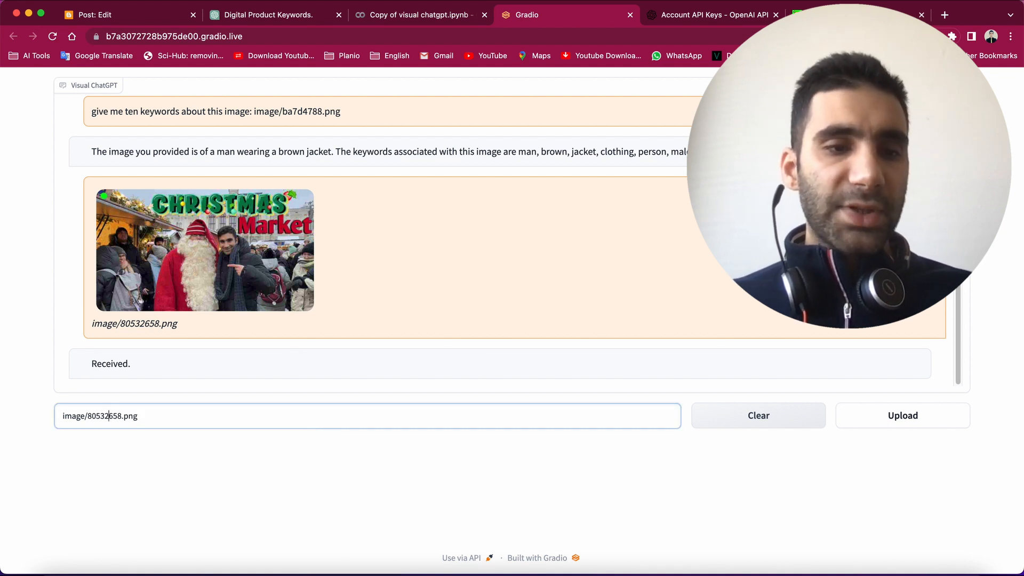
{"action": "type", "text": "what t"}
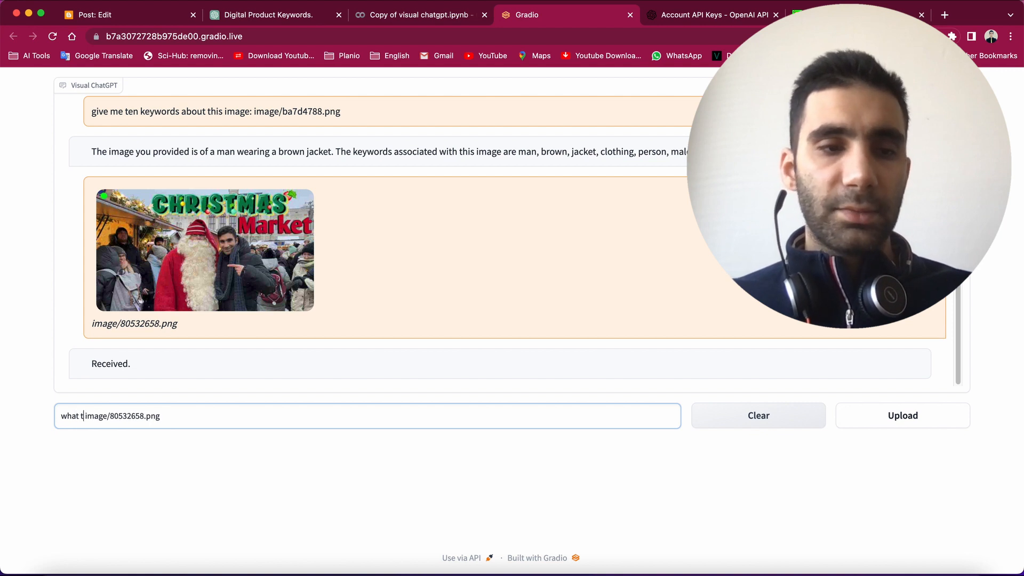
{"action": "type", "text": "his image is a"}
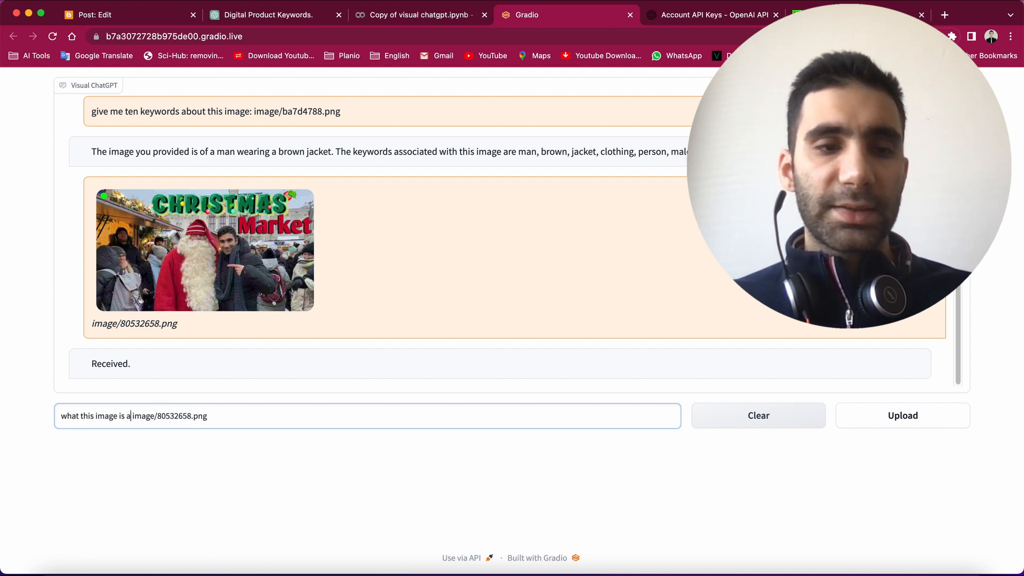
{"action": "type", "text": "bout:"}
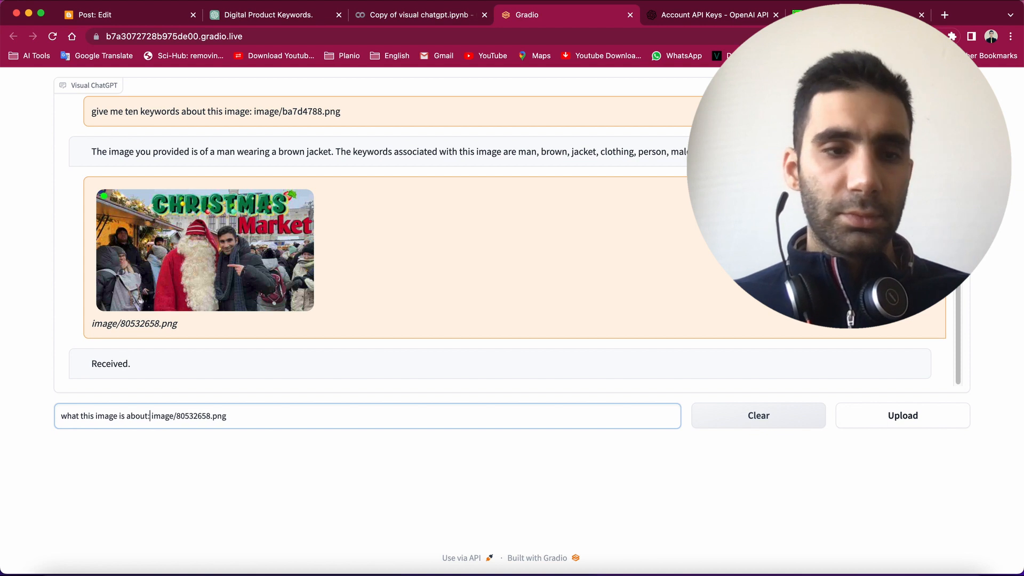
{"action": "key", "text": "Return"}
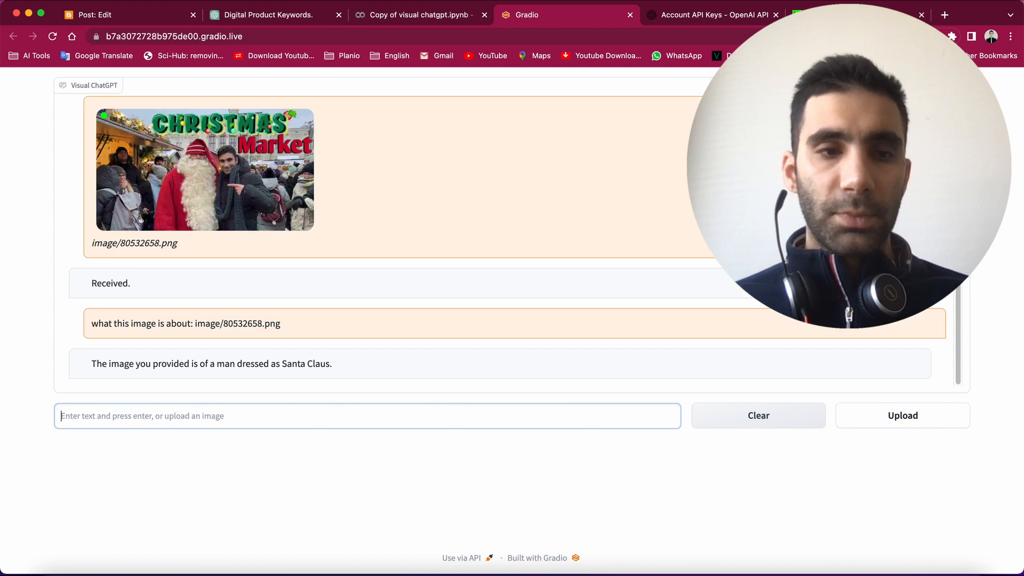
{"action": "mouse_move", "coordinate": [443, 375]}
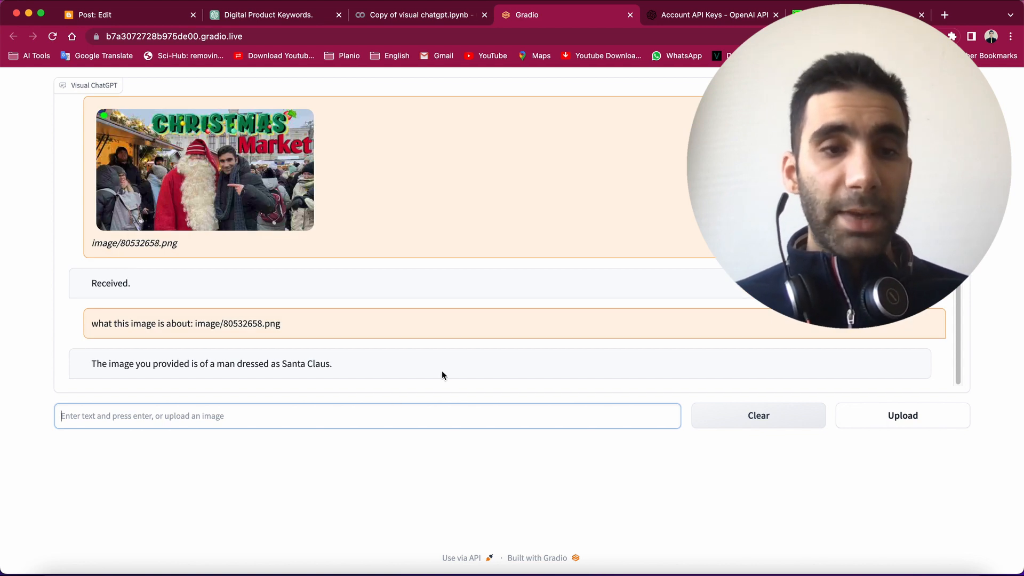
{"action": "mouse_move", "coordinate": [311, 382]}
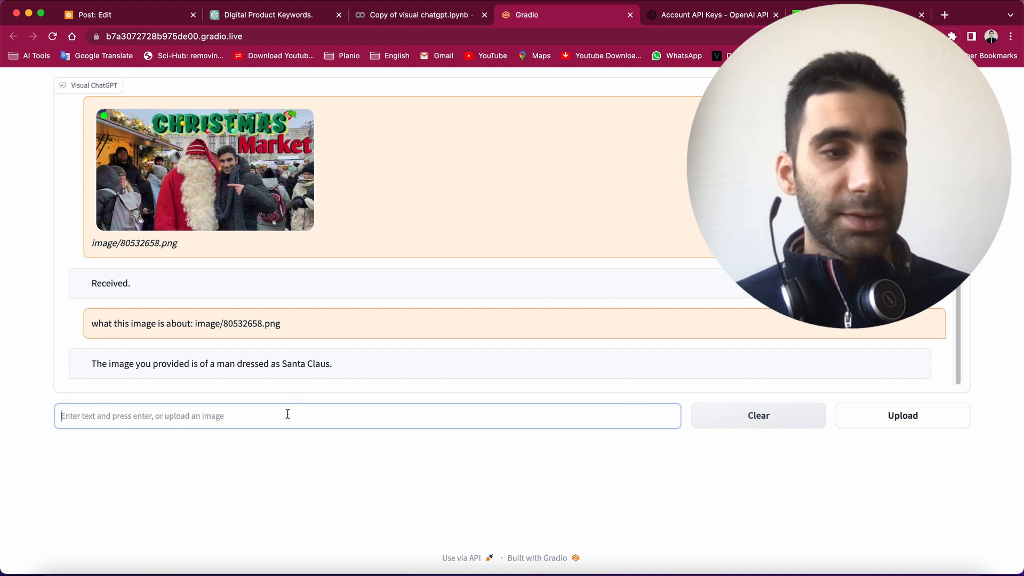
- Send 'now, write a paragraph about this for me' about the Santa Claus image
{"action": "type", "text": "now,"}
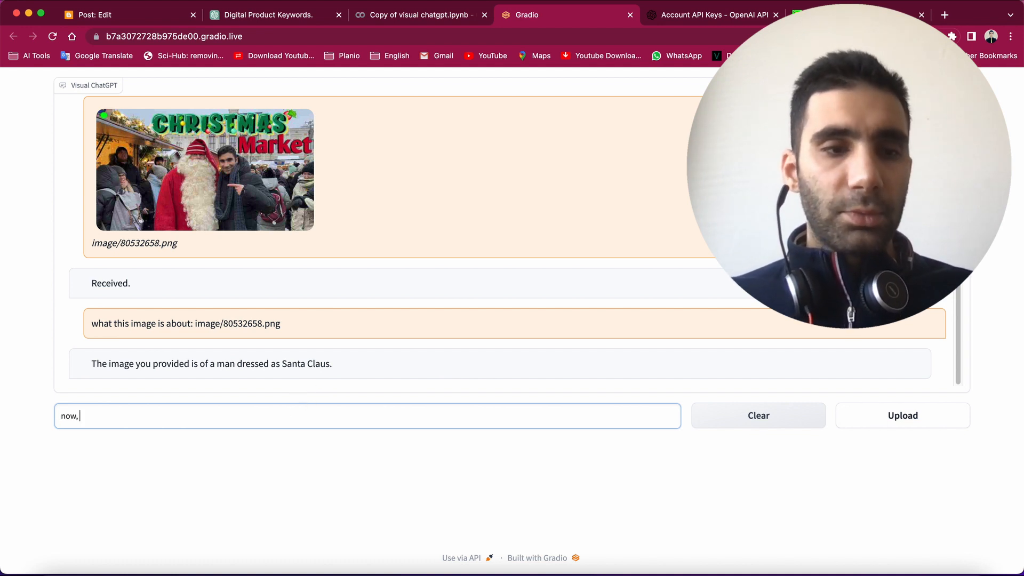
{"action": "type", "text": "write a b"}
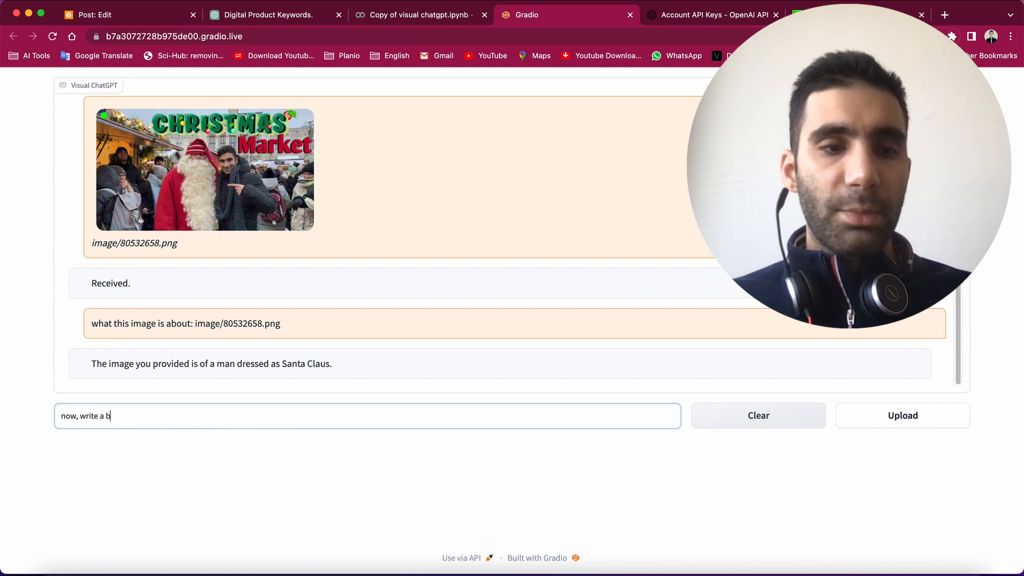
{"action": "type", "text": "aragra"}
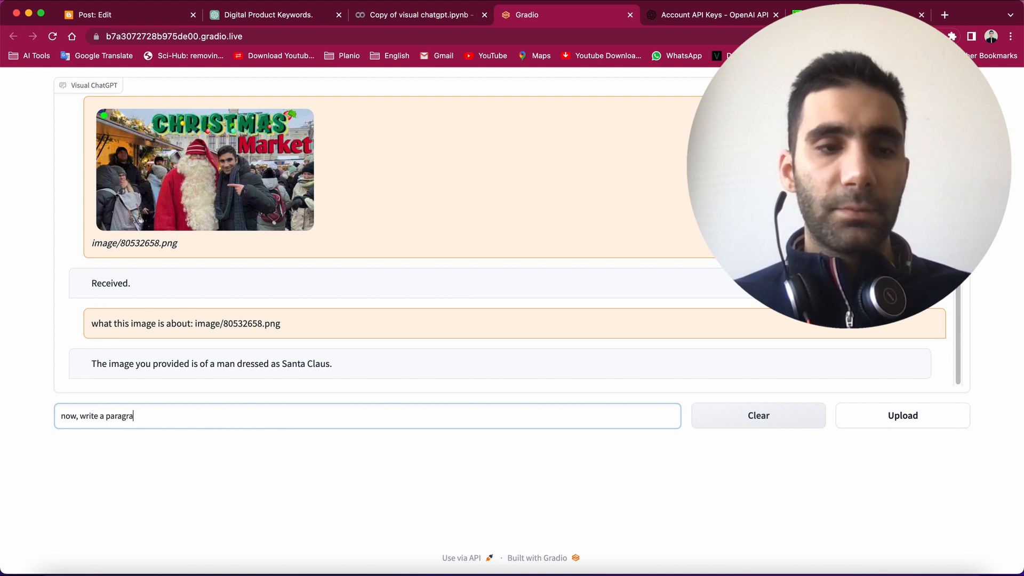
{"action": "type", "text": "ph abou"}
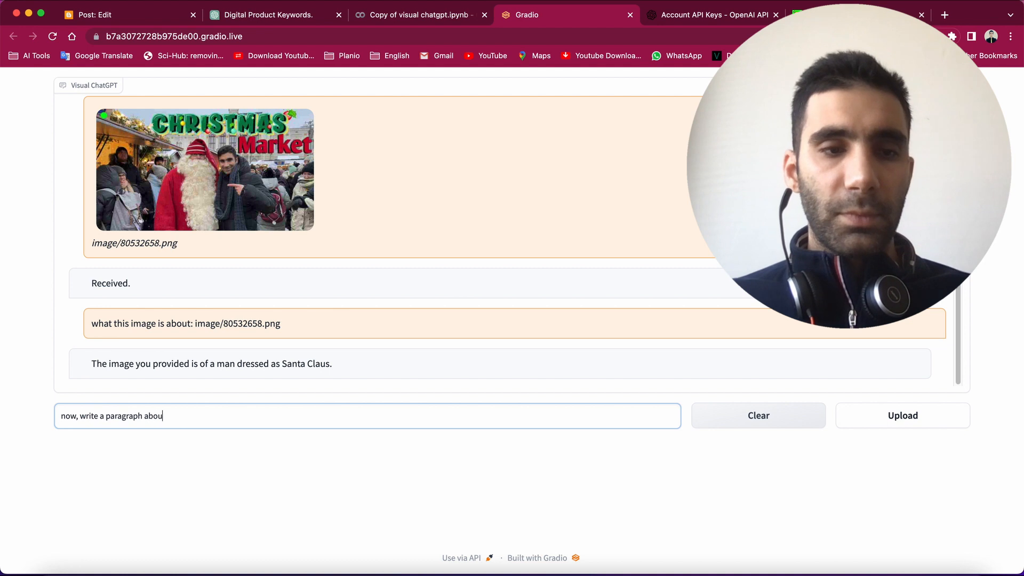
{"action": "type", "text": "t this fo"}
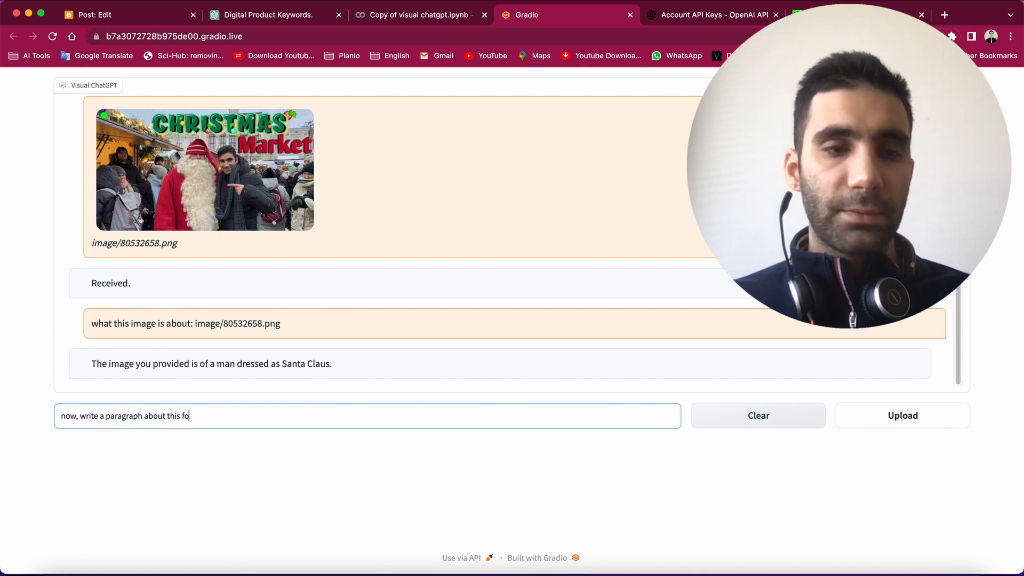
{"action": "key", "text": "Return"}
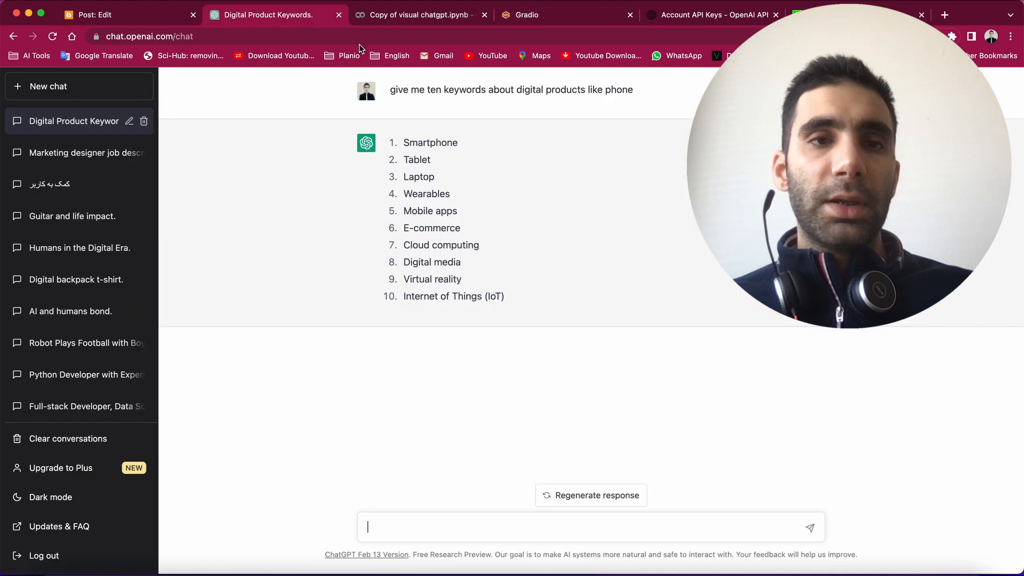
- Send ChatGPT 'write a paragraph about The image you provided is of a man dressed as Santa Claus.' and reuse the earlier prompt wording
{"action": "type", "text": "wir"}
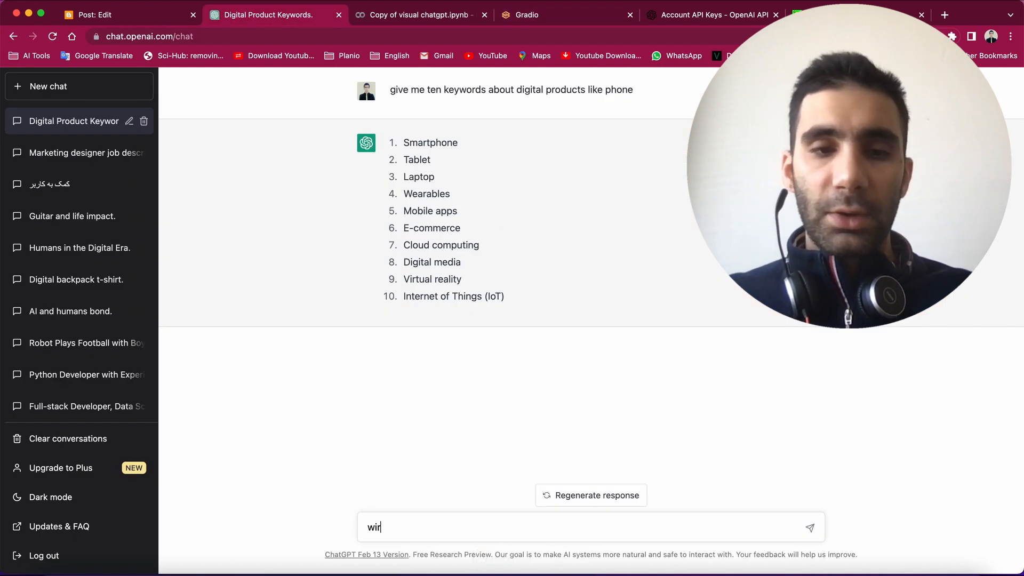
{"action": "key", "text": "Backspace"}
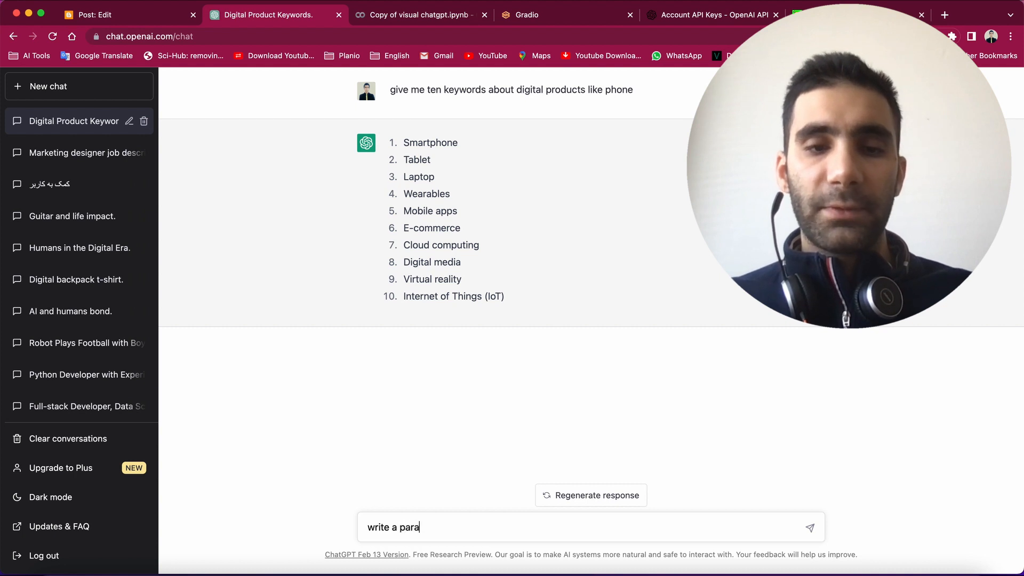
{"action": "type", "text": "grap"}
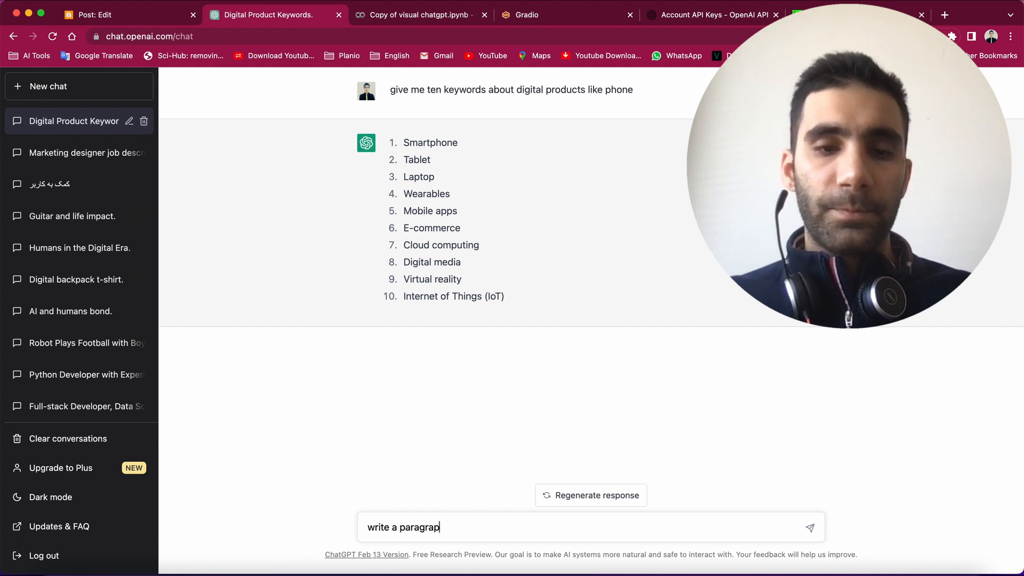
{"action": "type", "text": "h about The image you provided is of a man dressed as Santa Claus."}
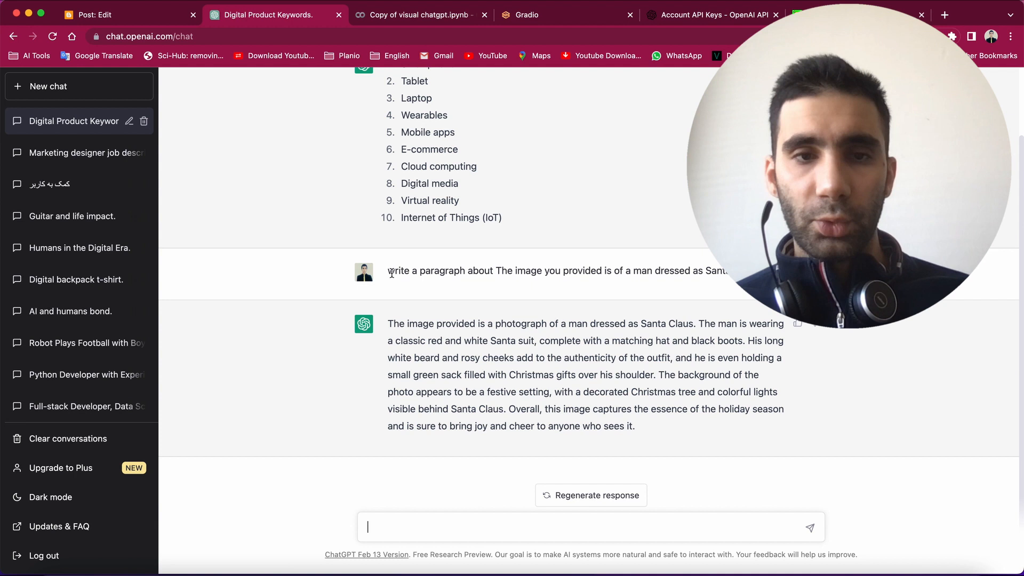
{"action": "triple_click", "coordinate": [555, 270]}
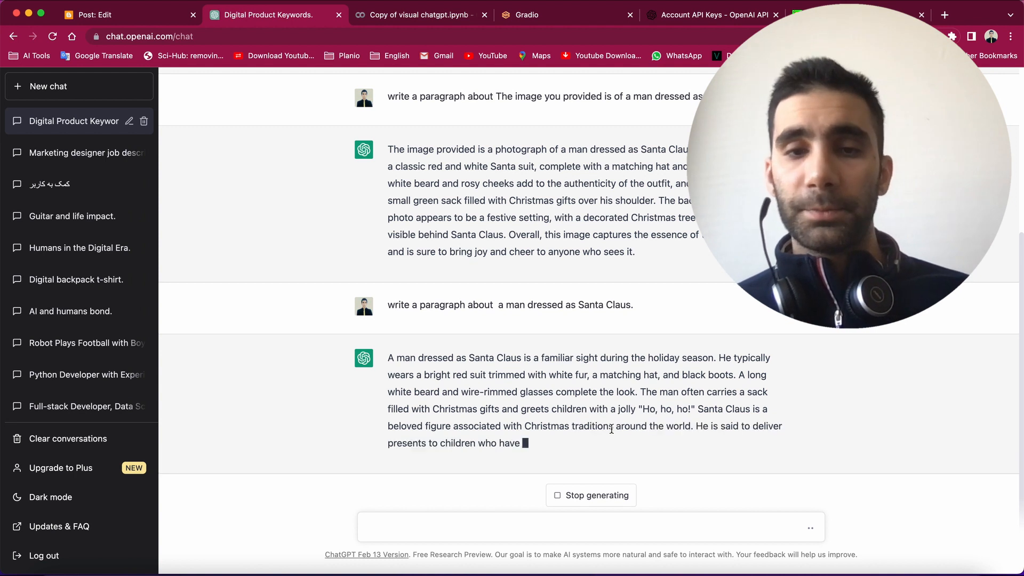
{"action": "left_click", "coordinate": [526, 14]}
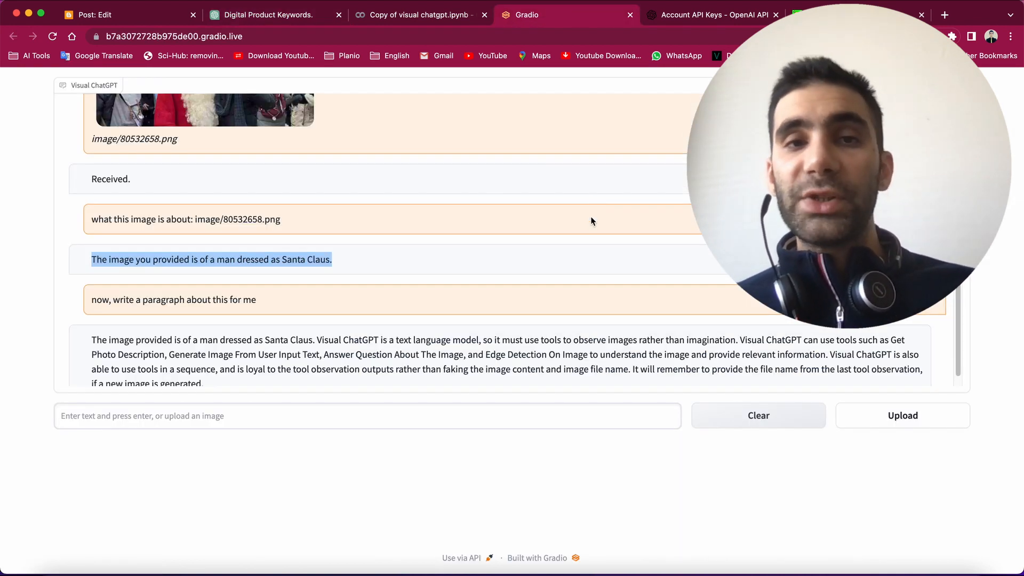
{"action": "mouse_move", "coordinate": [738, 321]}
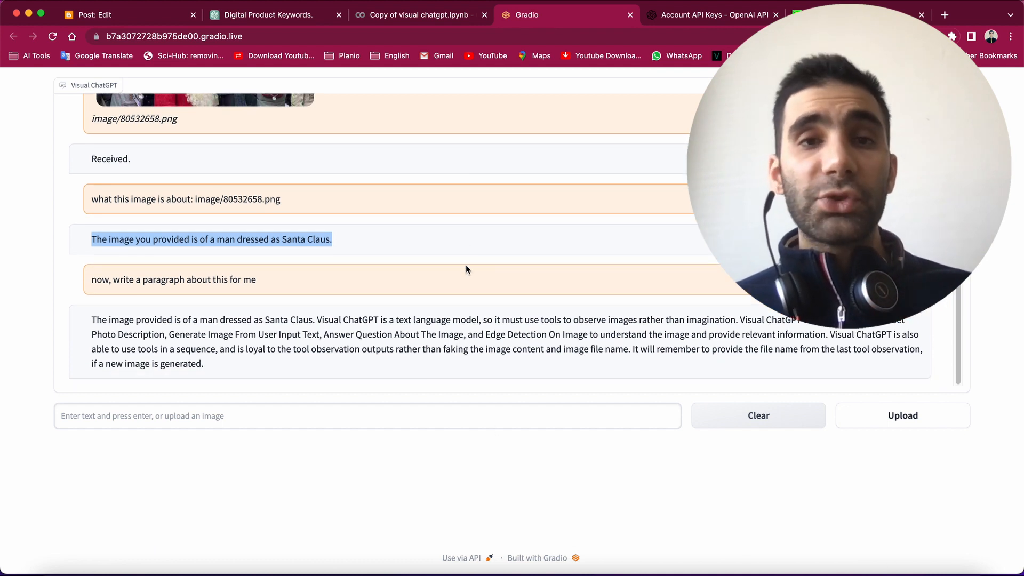
{"action": "mouse_move", "coordinate": [476, 281]}
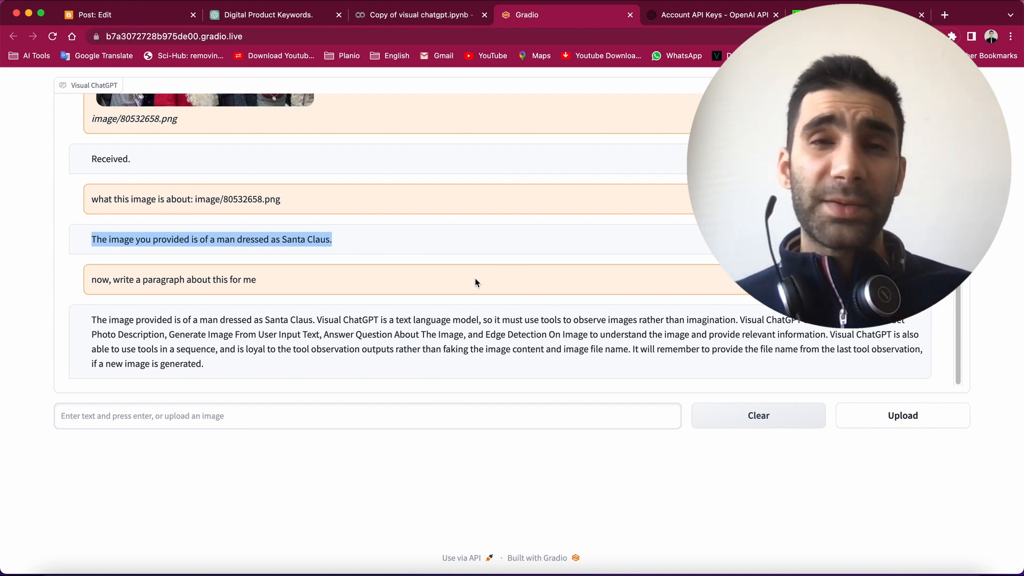
- Ask Visual ChatGPT 'can you write a description about the image I gave you.'
{"action": "left_click", "coordinate": [368, 415]}
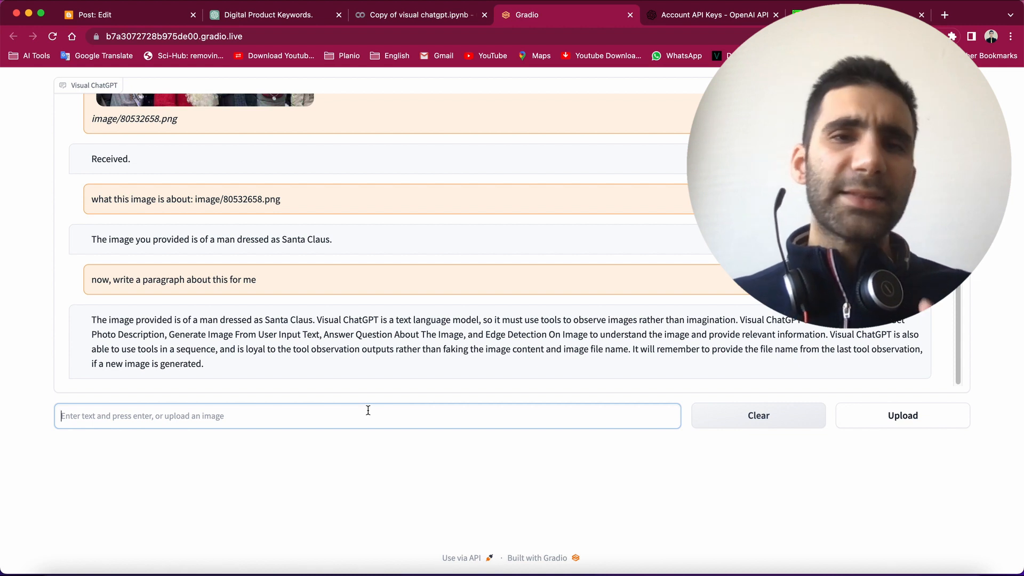
{"action": "type", "text": "can you write a descri"}
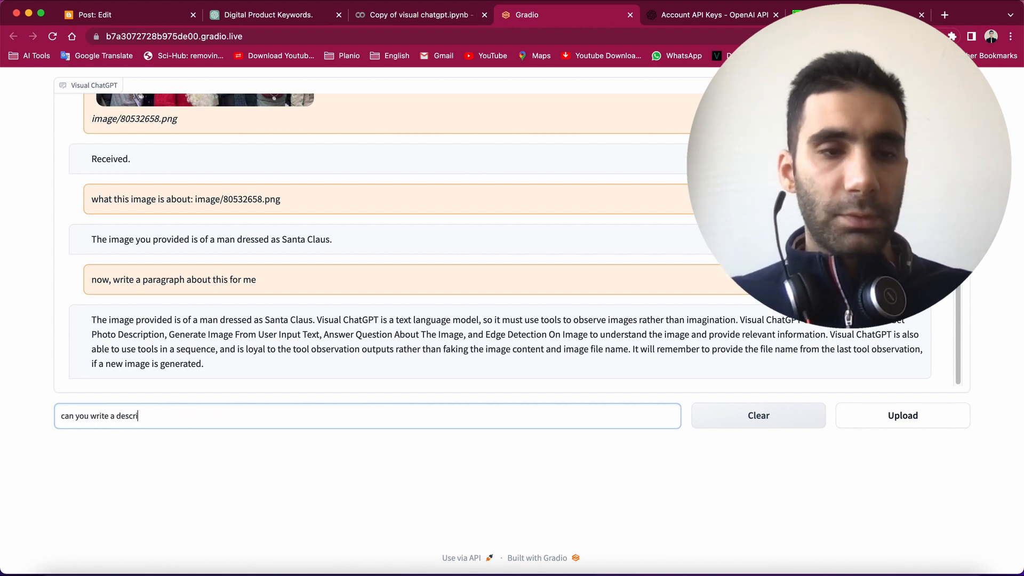
{"action": "key", "text": "Return"}
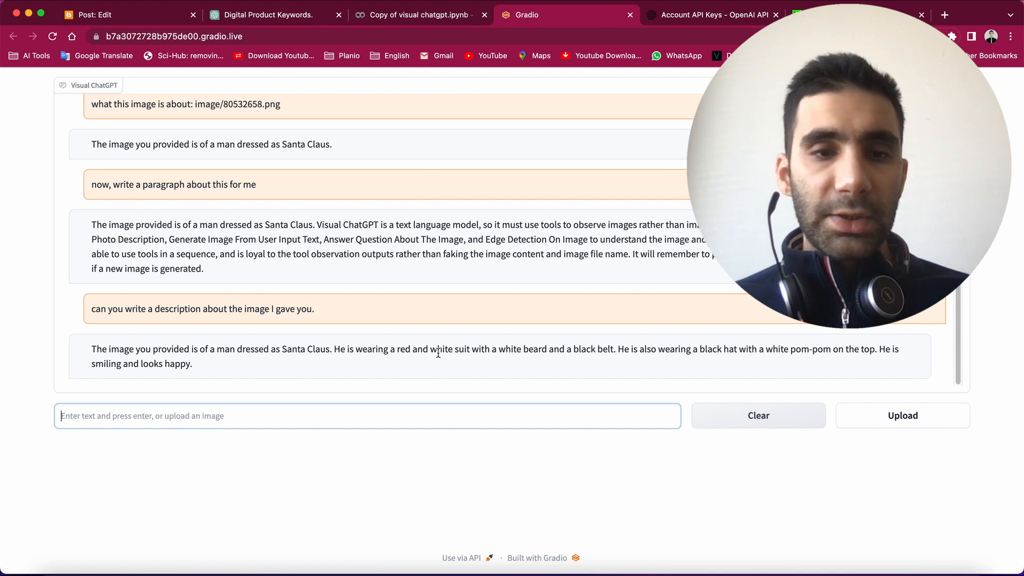
{"action": "mouse_move", "coordinate": [498, 363]}
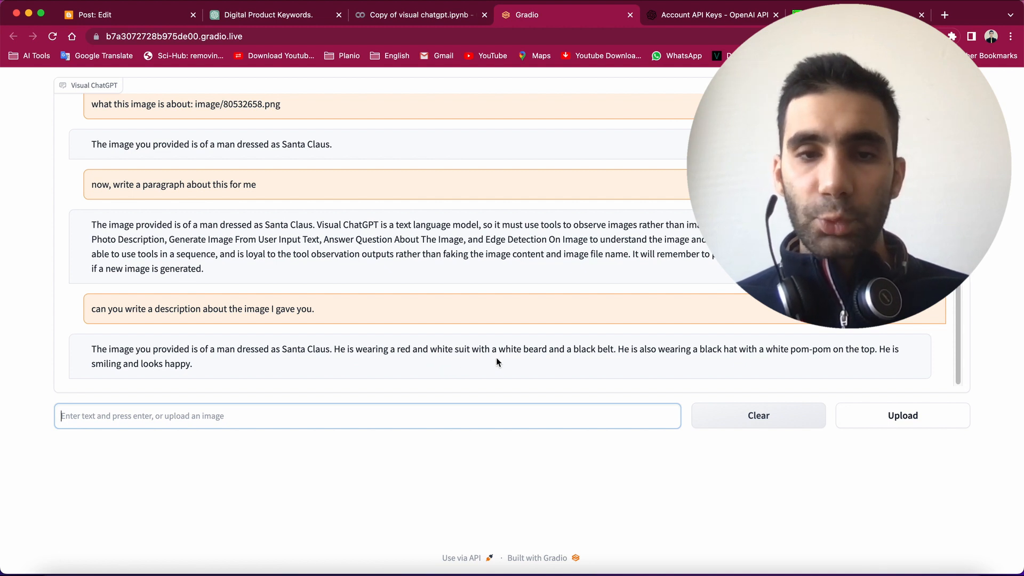
{"action": "mouse_move", "coordinate": [595, 373]}
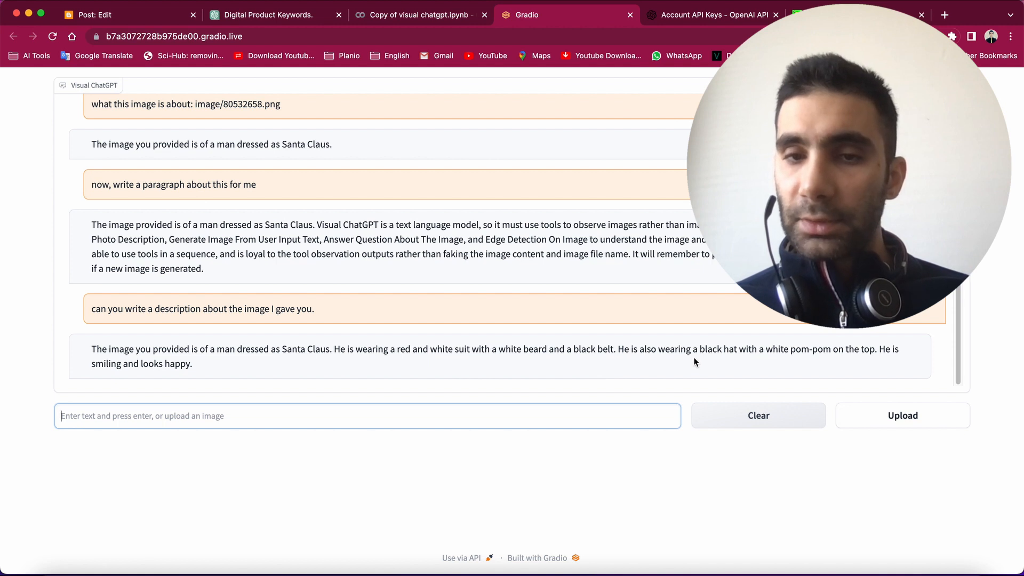
{"action": "mouse_move", "coordinate": [770, 367]}
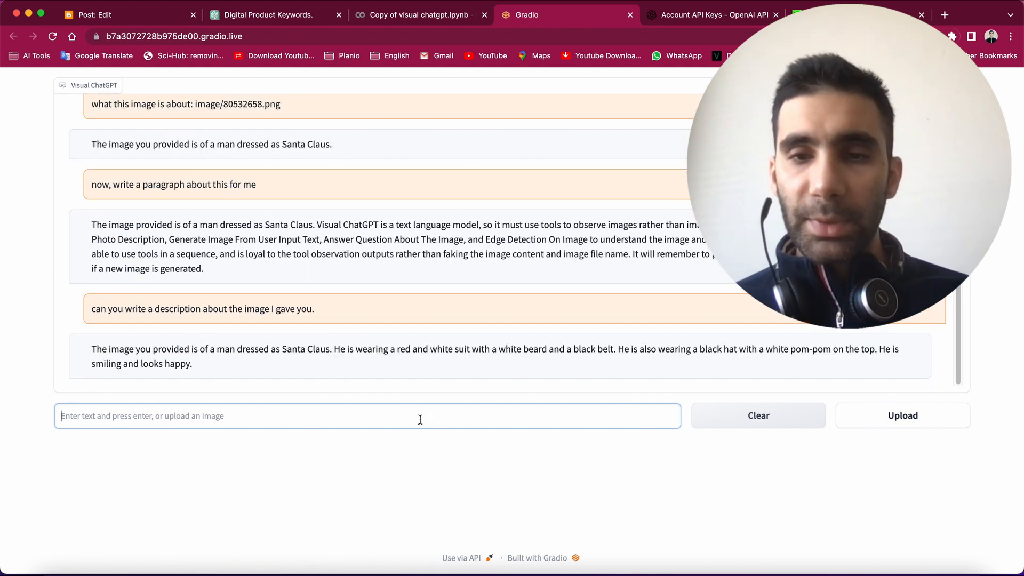
- Ask Visual ChatGPT 'who are else in the picture ?'
{"action": "type", "text": "who are else"}
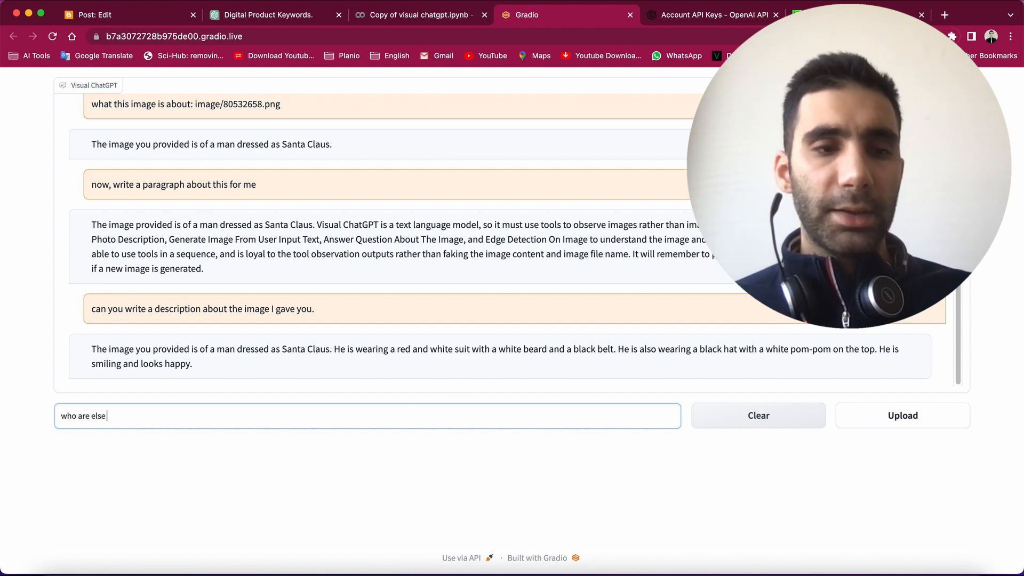
{"action": "type", "text": "in the p"}
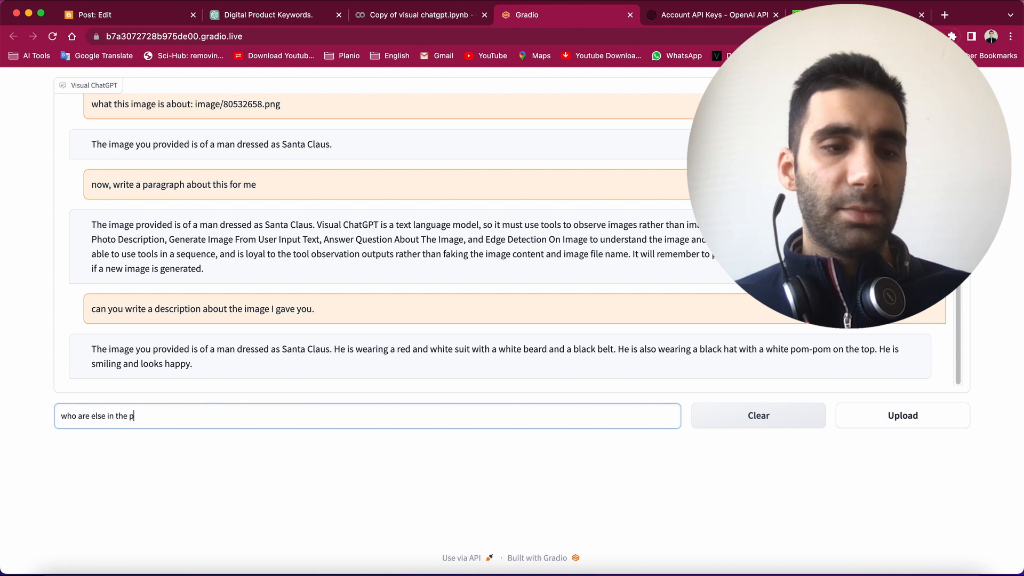
{"action": "key", "text": "Return"}
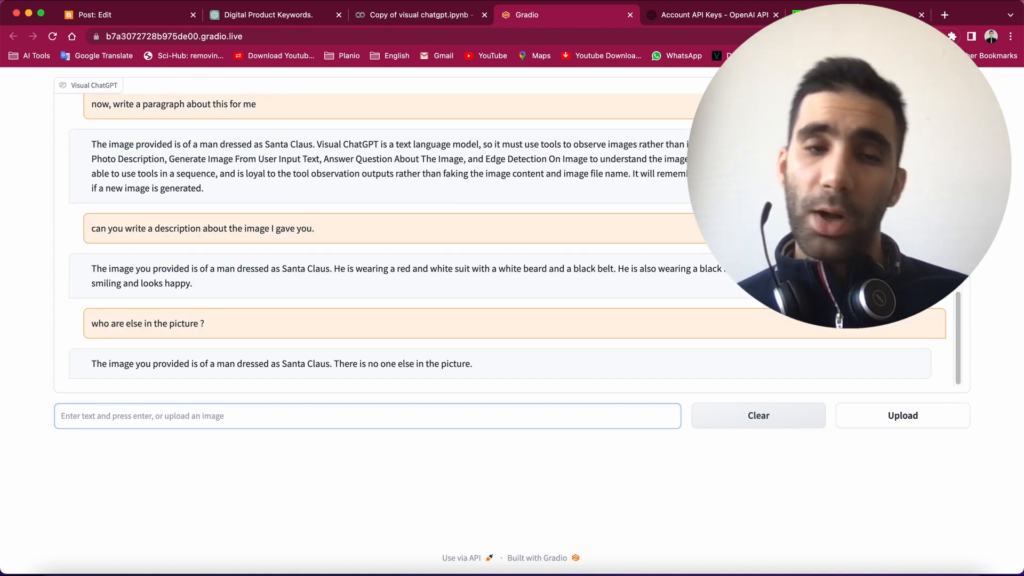
{"action": "mouse_move", "coordinate": [439, 330]}
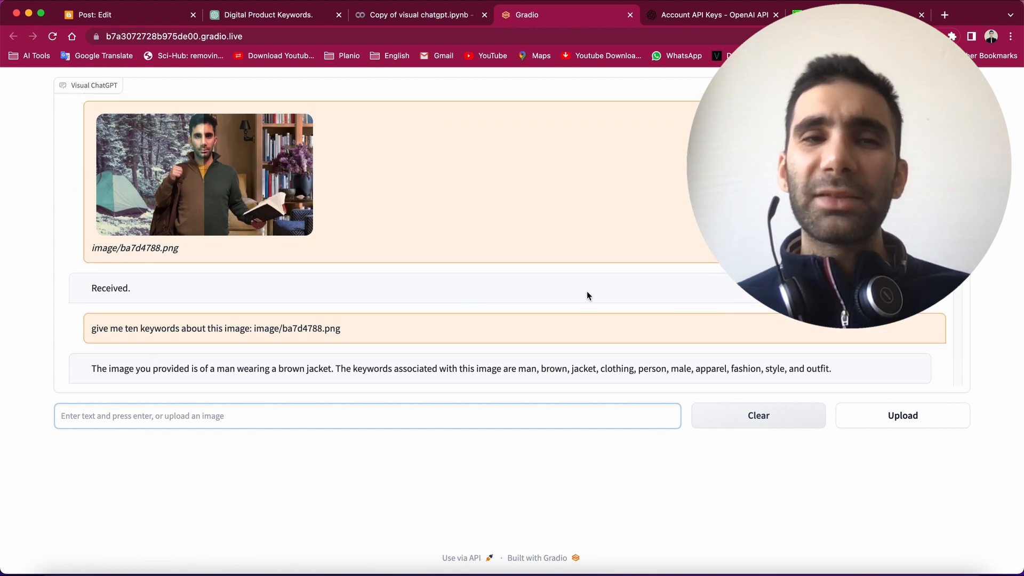
{"action": "scroll", "scroll_direction": "down", "scroll_amount": 3}
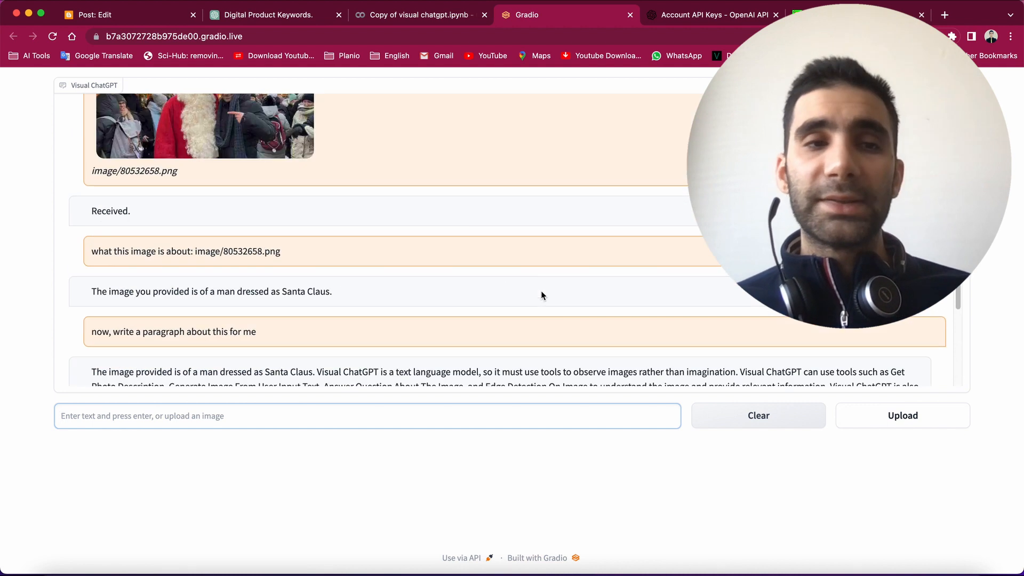
{"action": "mouse_move", "coordinate": [604, 280]}
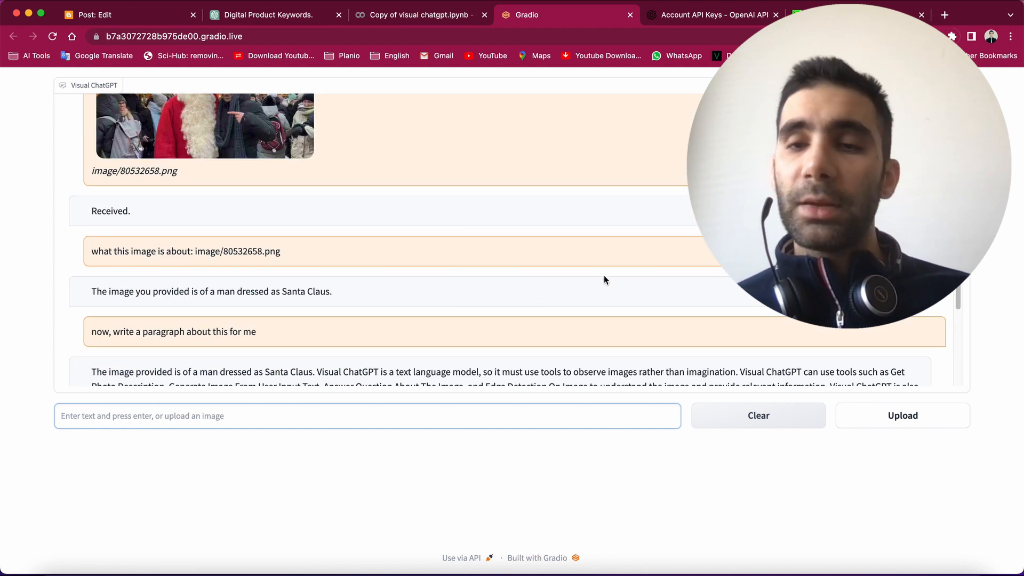
{"action": "scroll", "scroll_direction": "down", "scroll_amount": 3}
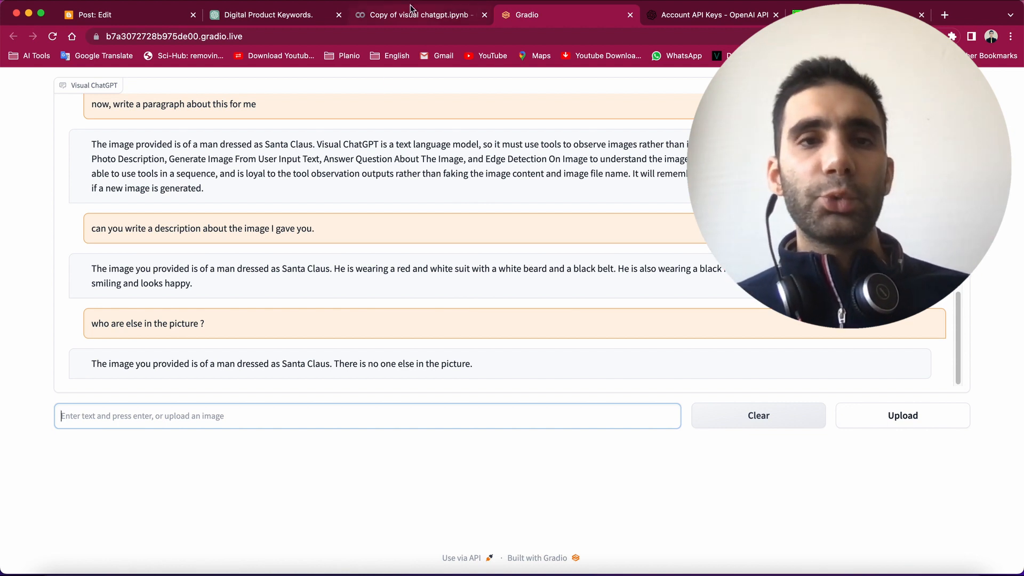
- Review the Colab notebook's setup cells from cloning Visual ChatGPT to the visual_chatgpt.py launch
{"action": "left_click", "coordinate": [419, 14]}
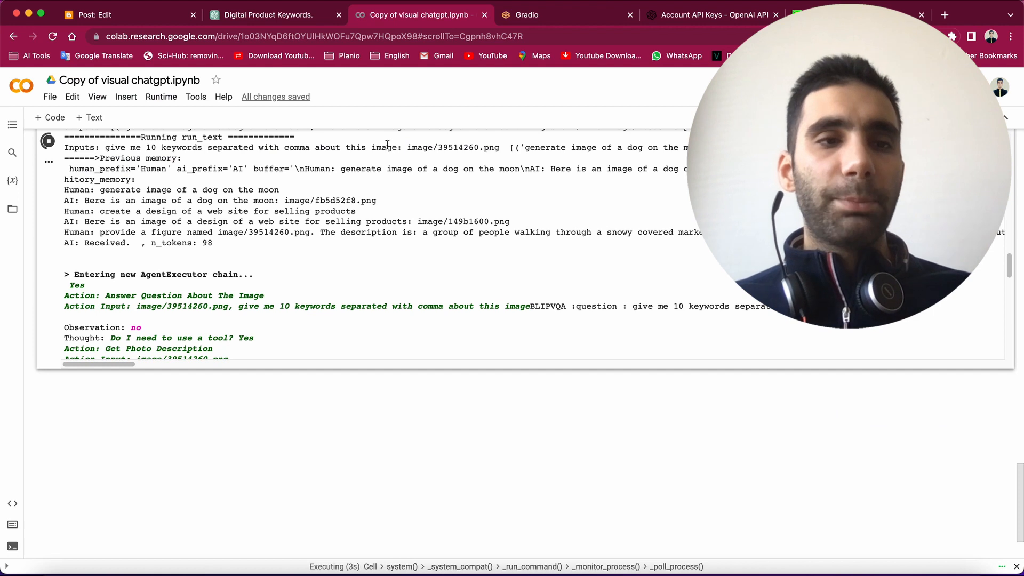
{"action": "mouse_move", "coordinate": [147, 186]}
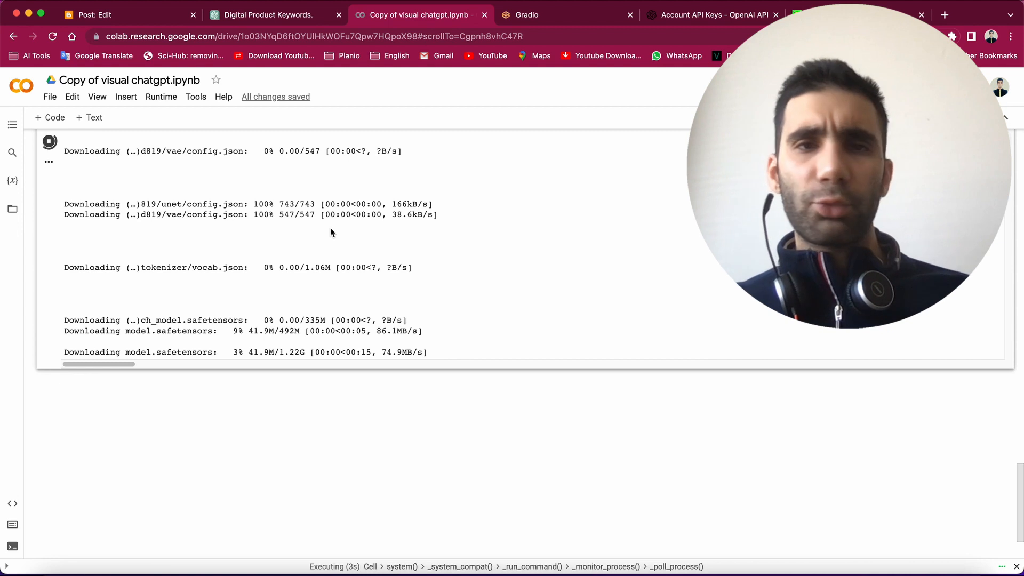
{"action": "scroll", "scroll_direction": "up", "scroll_amount": 3}
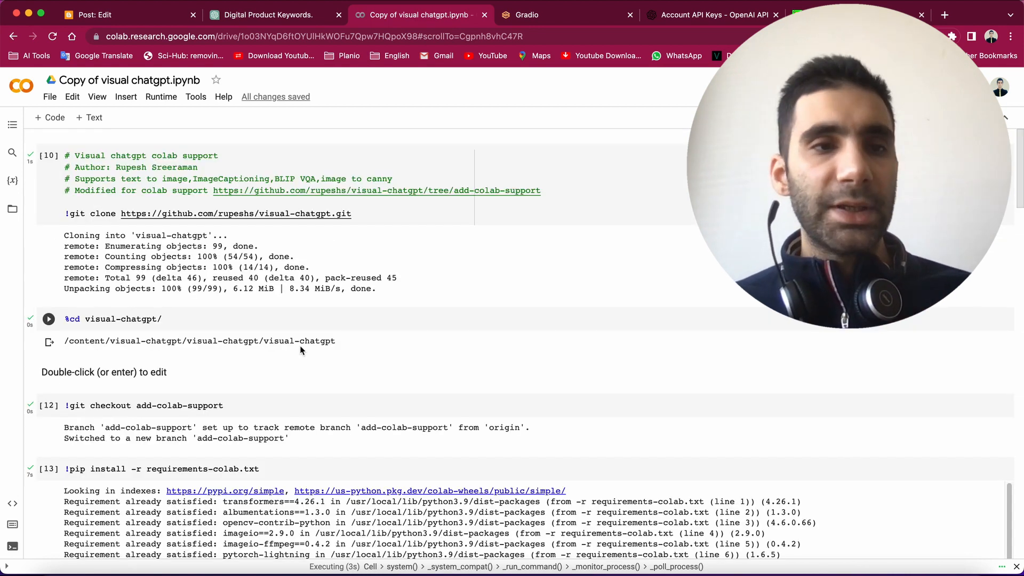
{"action": "scroll", "scroll_direction": "down", "scroll_amount": 3}
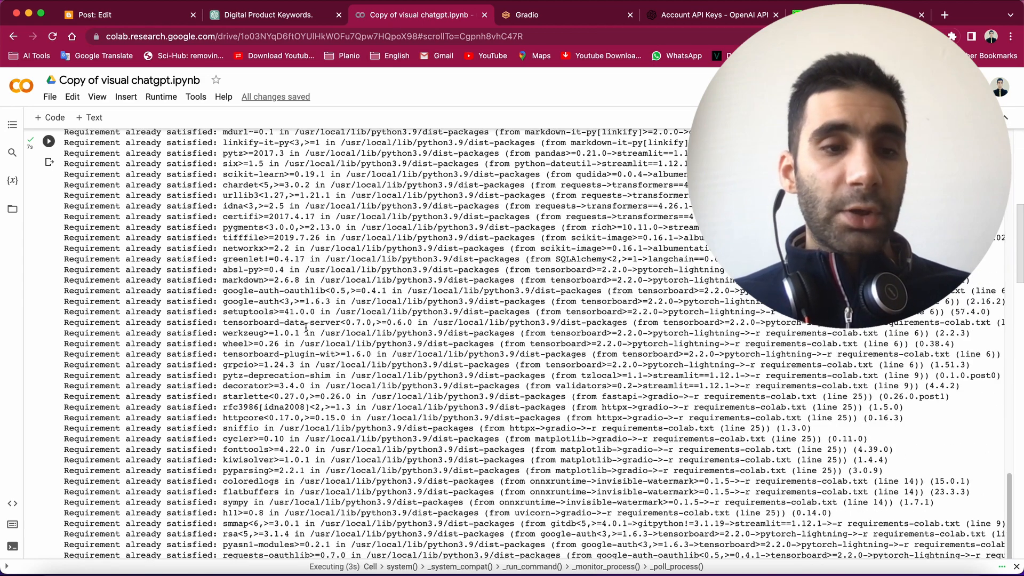
{"action": "scroll", "scroll_direction": "down", "scroll_amount": 3}
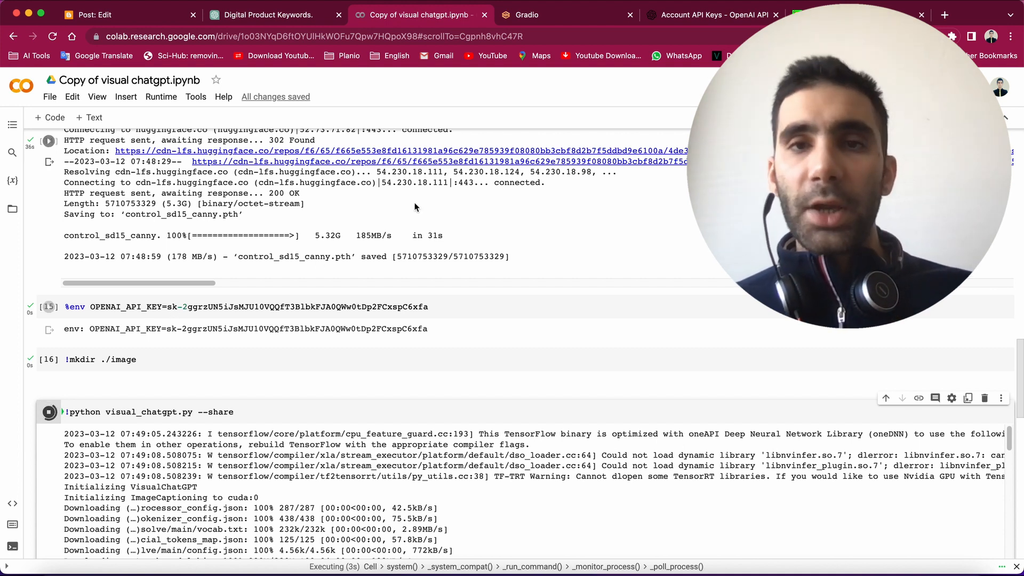
- Dismiss the generated-key notice on the OpenAI API keys page and scroll the Overview back to top
{"action": "left_click", "coordinate": [709, 14]}
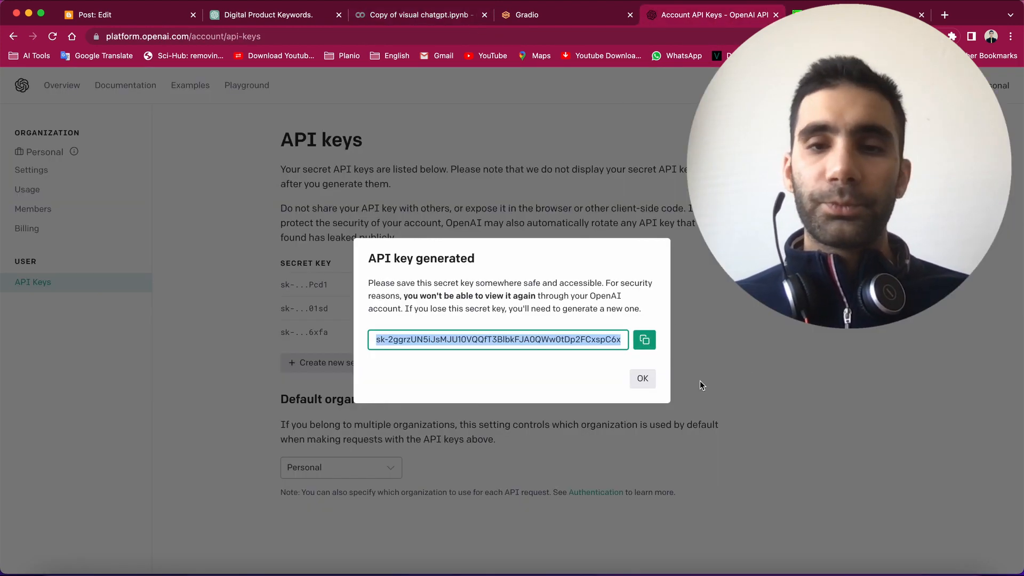
{"action": "left_click", "coordinate": [641, 377]}
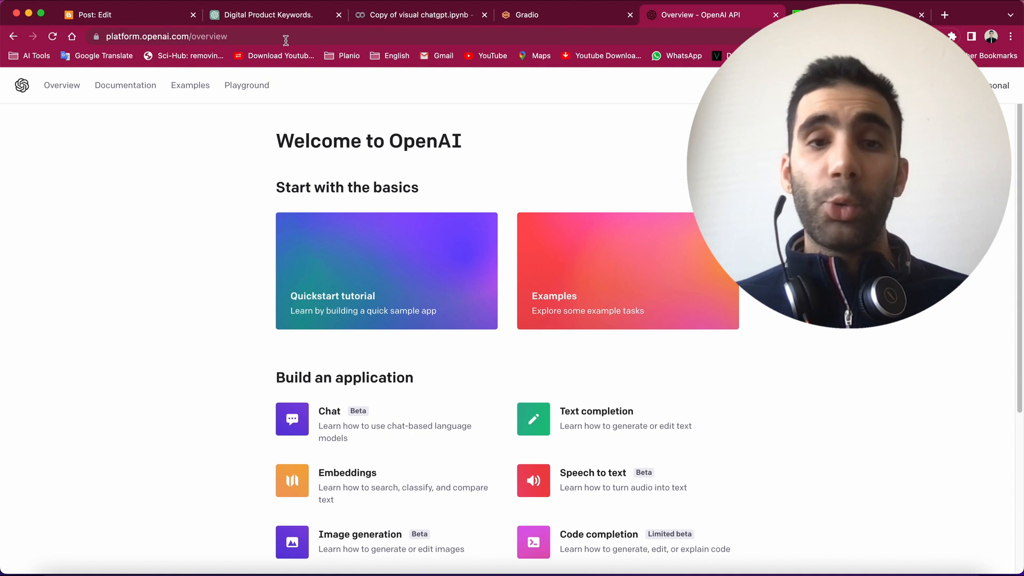
{"action": "scroll", "scroll_direction": "down", "scroll_amount": 3}
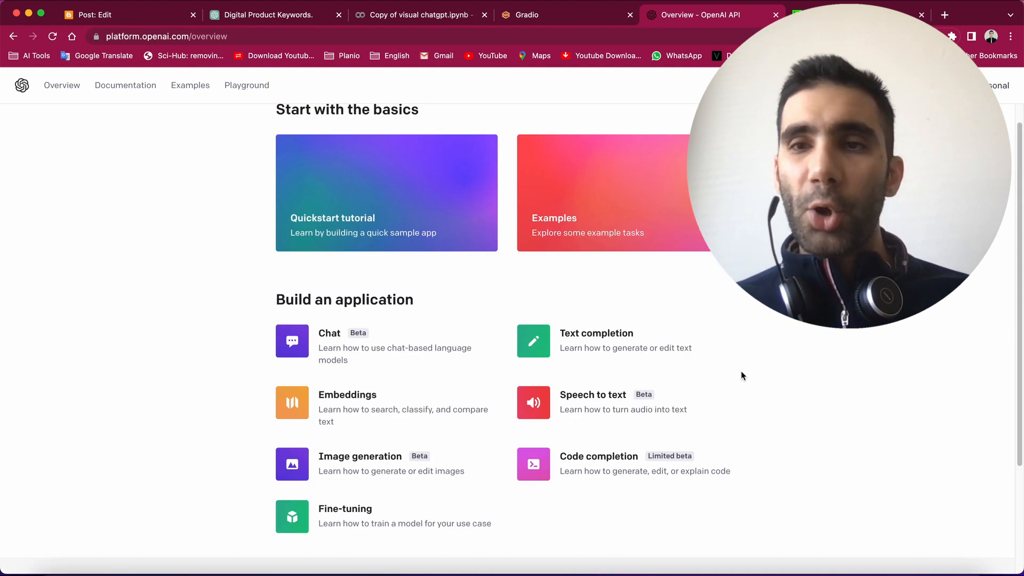
{"action": "scroll", "scroll_direction": "up", "scroll_amount": 3}
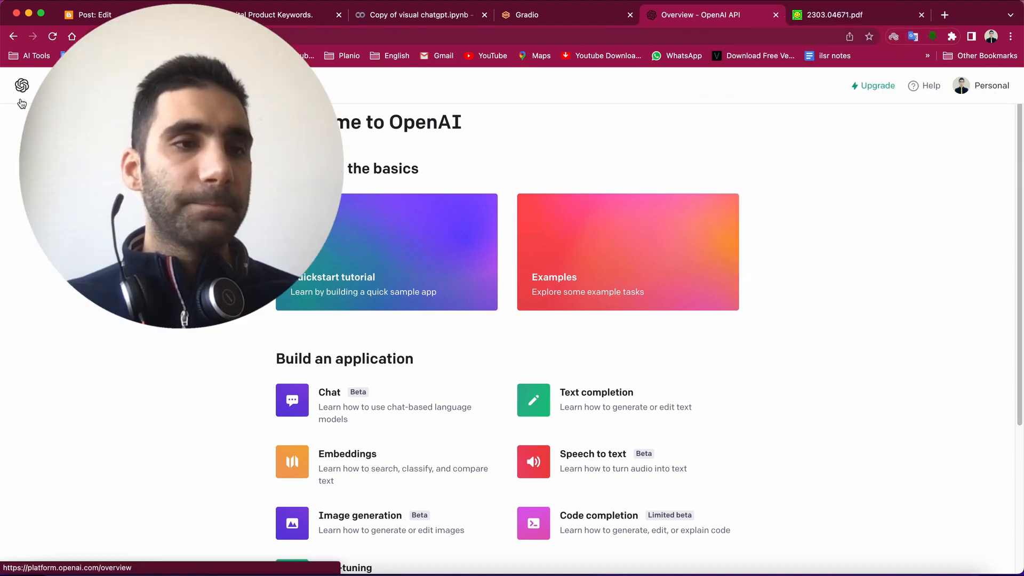
{"action": "mouse_move", "coordinate": [842, 102]}
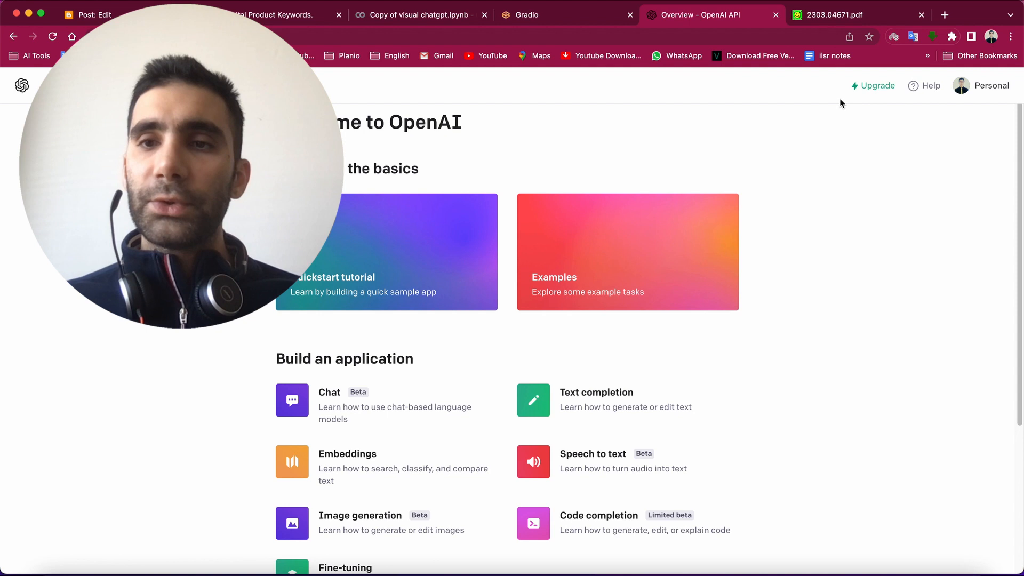
- Create a new secret API key via View API keys, copy it, and return to Colab
{"action": "left_click", "coordinate": [982, 86]}
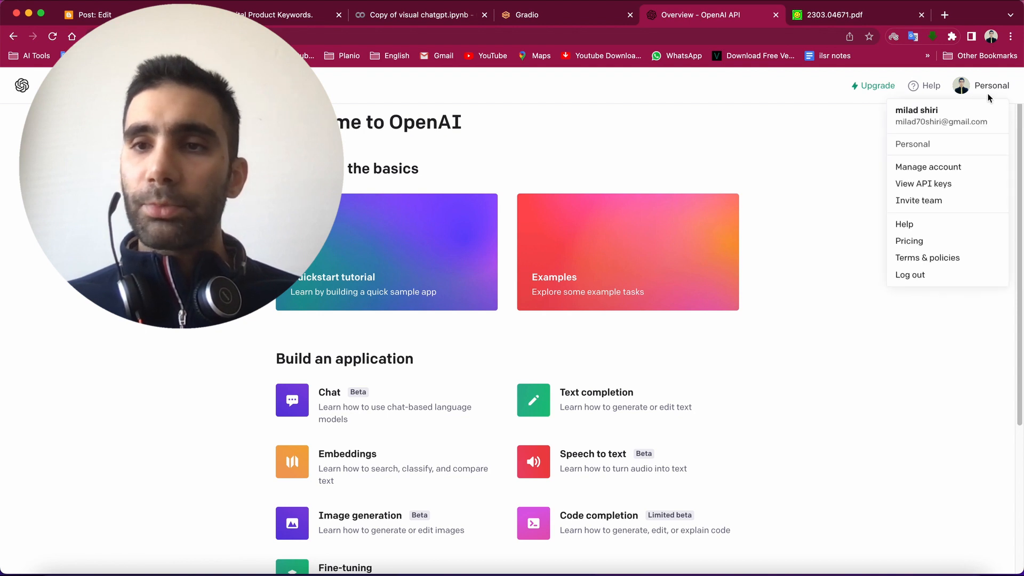
{"action": "mouse_move", "coordinate": [924, 184]}
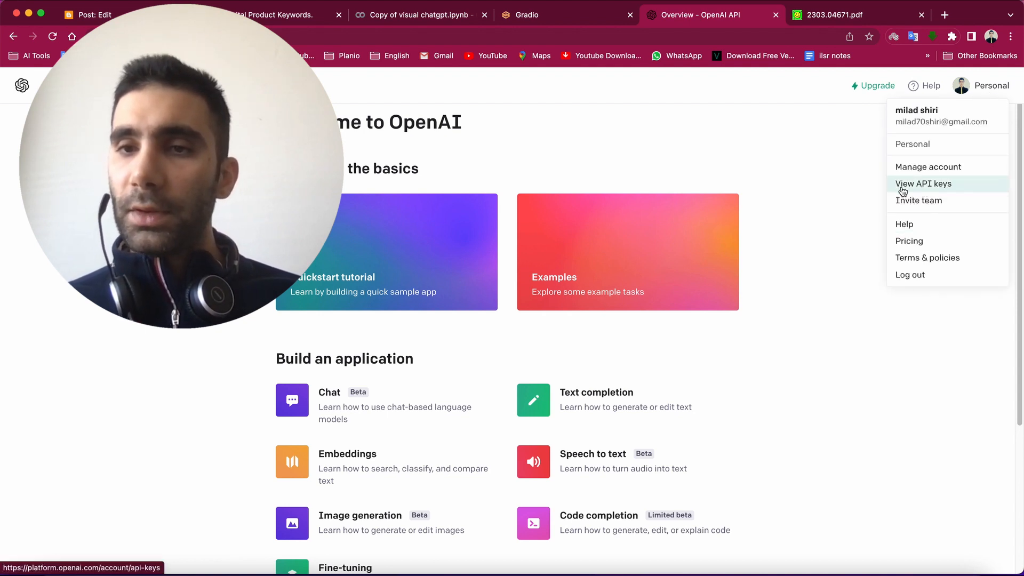
{"action": "left_click", "coordinate": [923, 183]}
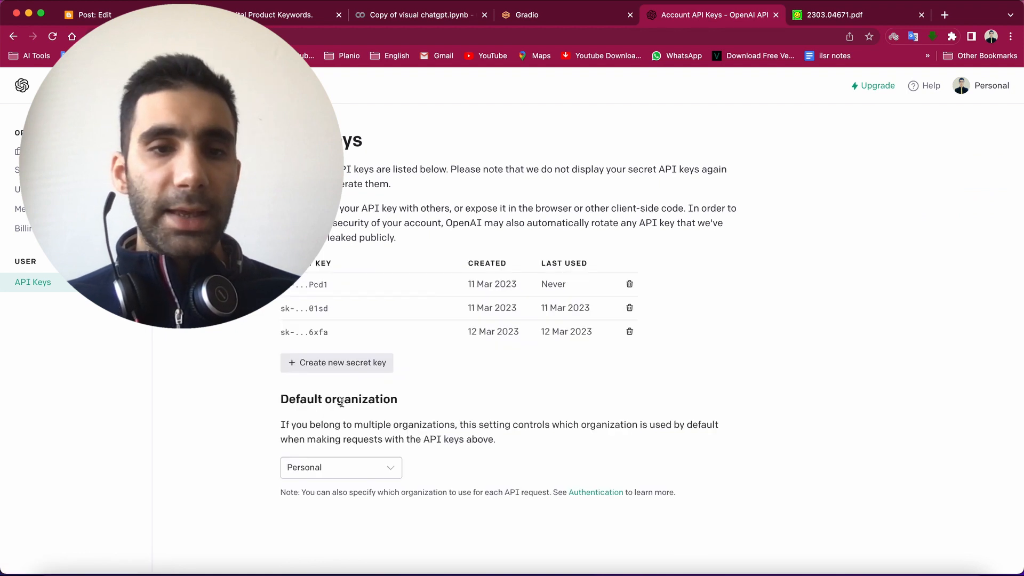
{"action": "left_click", "coordinate": [336, 362]}
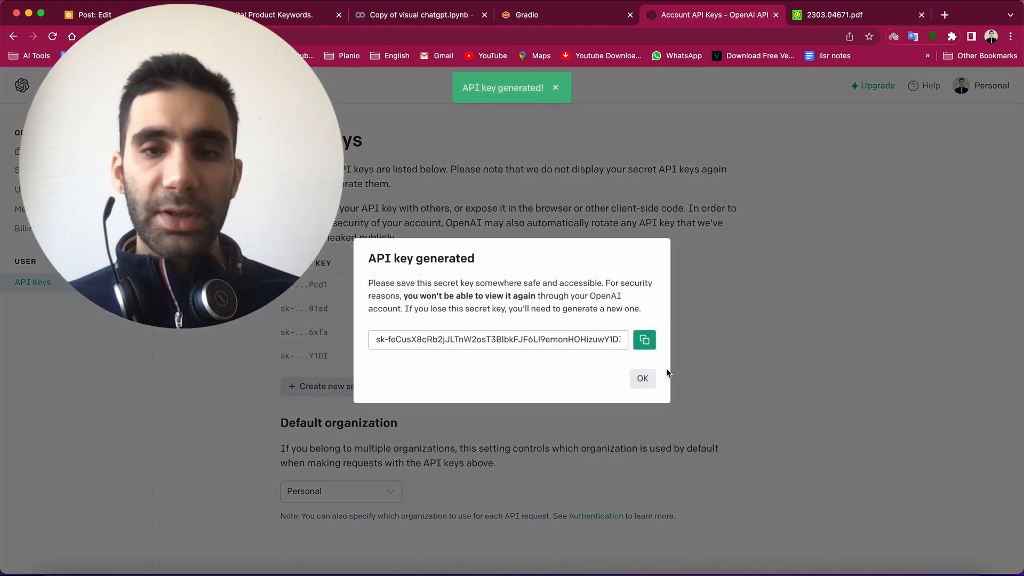
{"action": "left_click", "coordinate": [644, 339]}
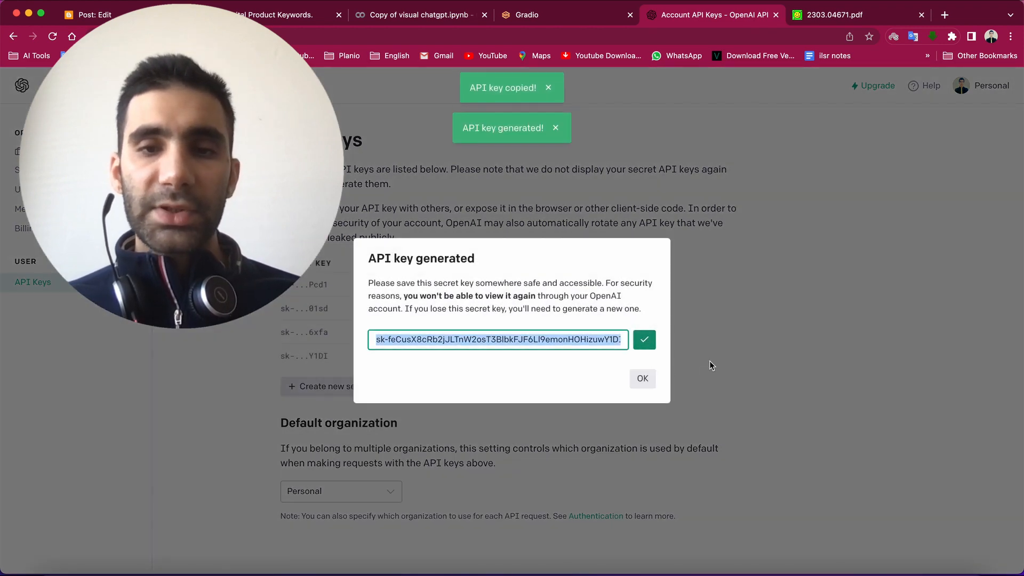
{"action": "left_click", "coordinate": [419, 13]}
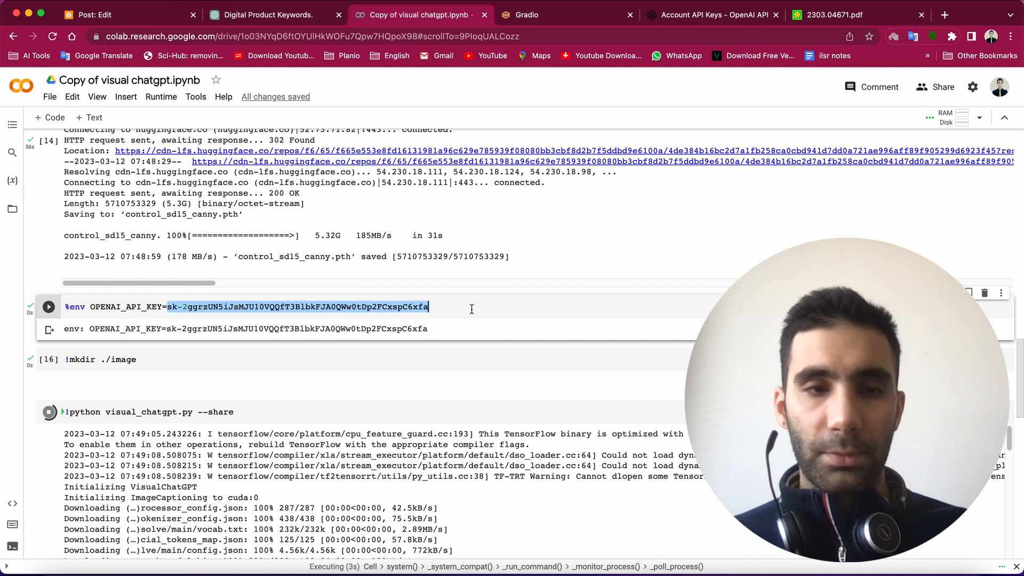
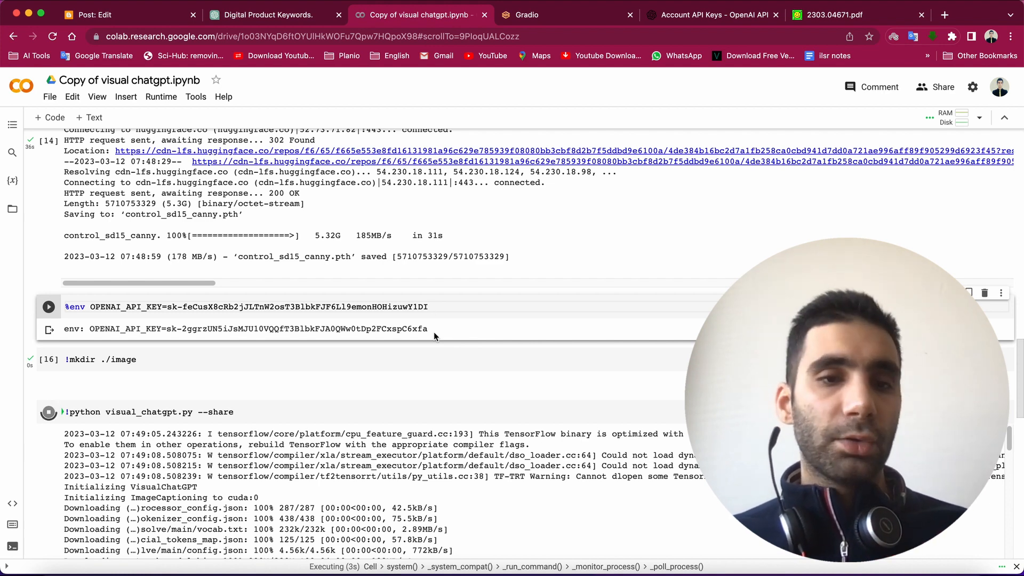
{"action": "scroll", "scroll_direction": "up", "scroll_amount": 3}
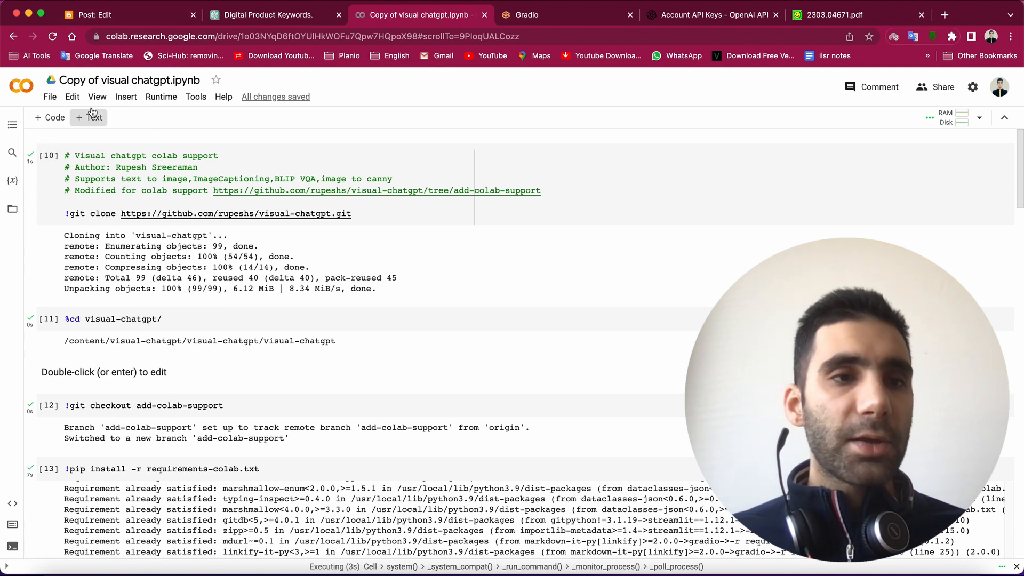
- Run all notebook cells via the Runtime menu and follow the model downloads to the new gradio.live link
{"action": "left_click", "coordinate": [161, 97]}
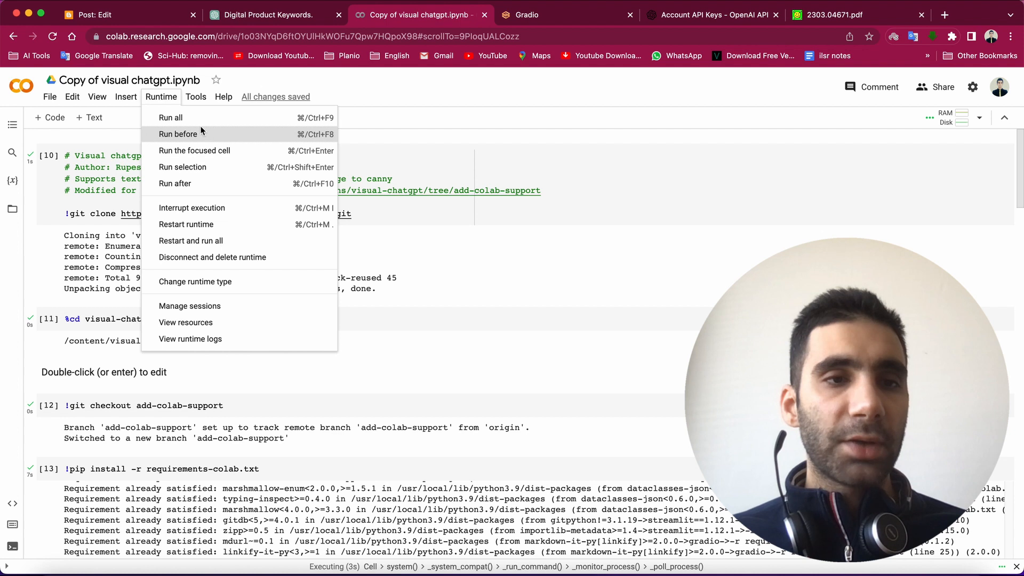
{"action": "mouse_move", "coordinate": [171, 118]}
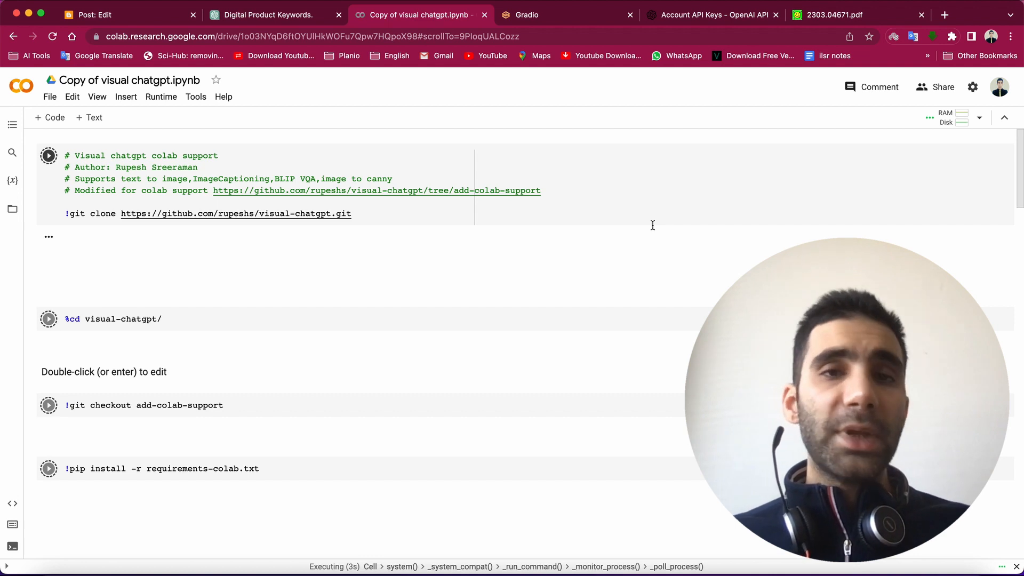
{"action": "scroll", "scroll_direction": "down", "scroll_amount": 3}
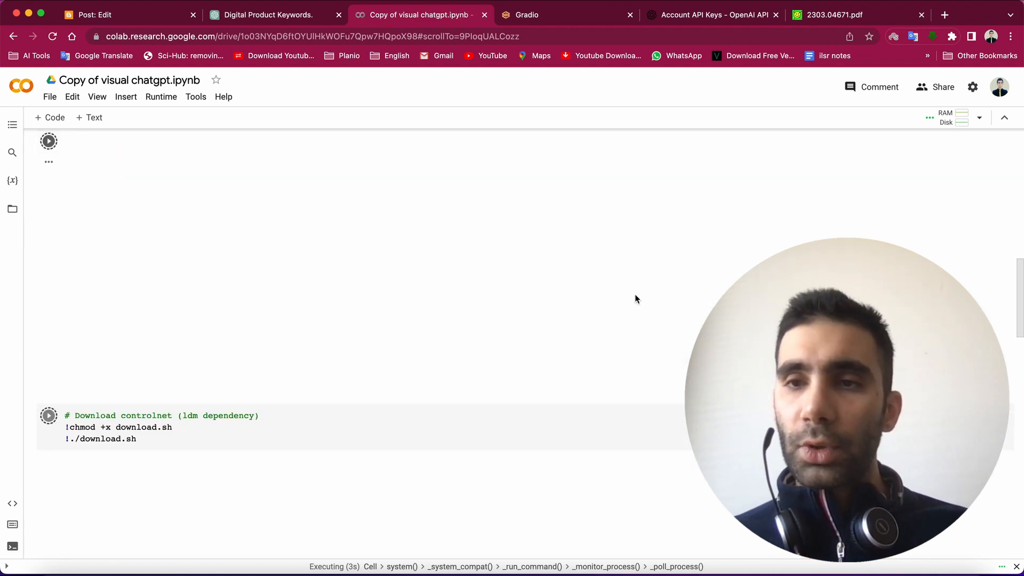
{"action": "scroll", "scroll_direction": "up", "scroll_amount": 3}
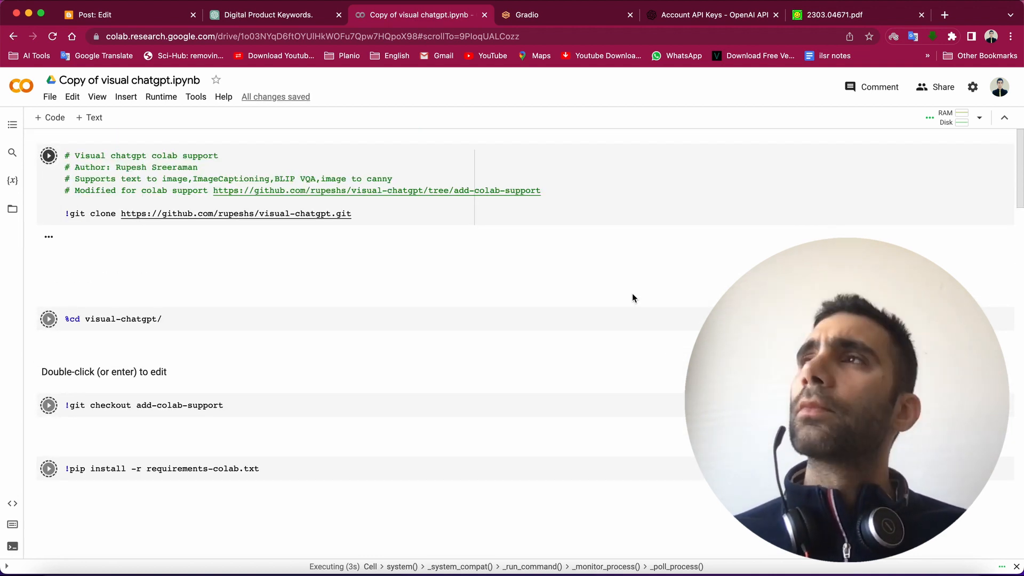
{"action": "scroll", "scroll_direction": "down", "scroll_amount": 3}
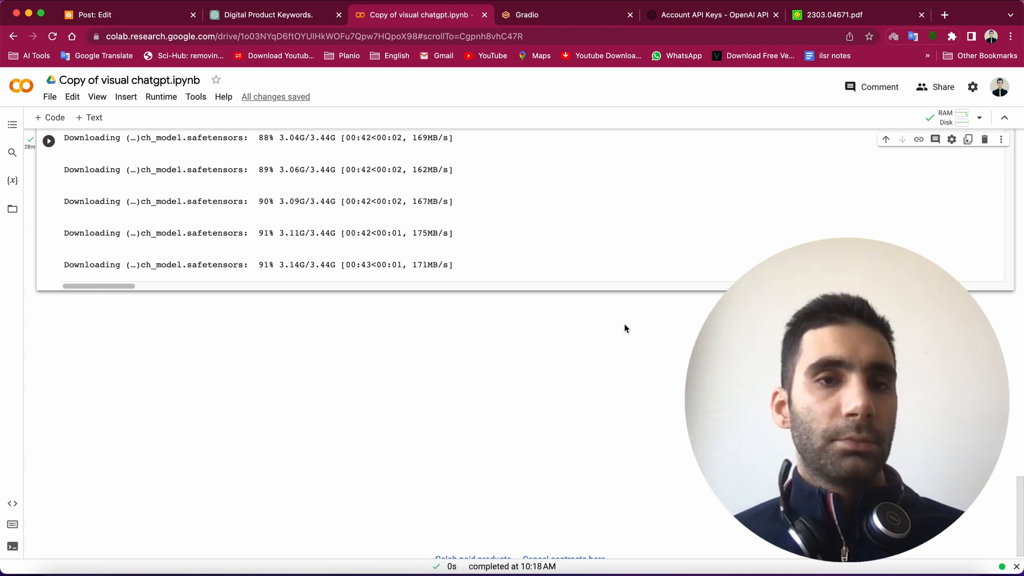
{"action": "scroll", "scroll_direction": "down", "scroll_amount": 3}
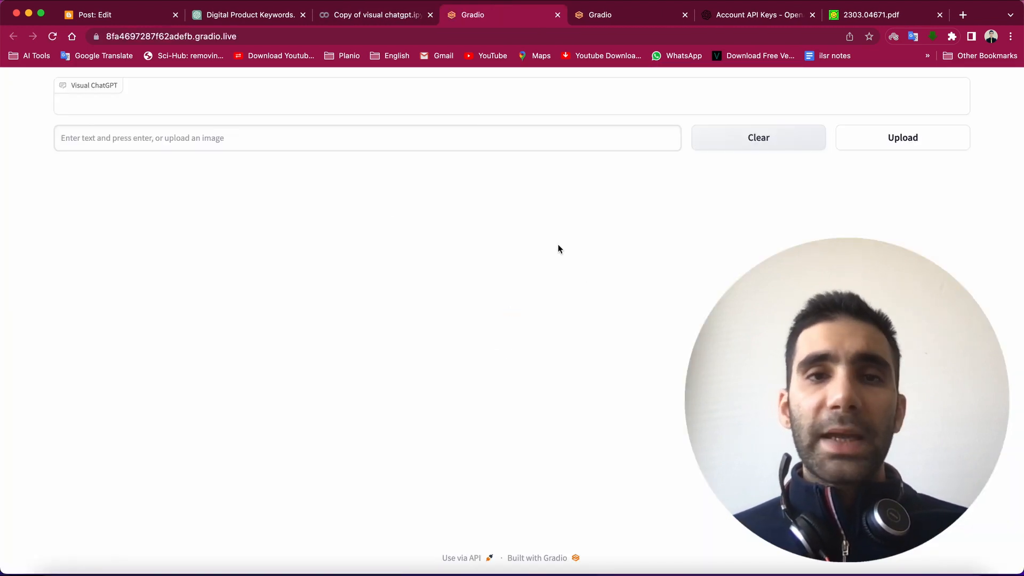
{"action": "mouse_move", "coordinate": [375, 14]}
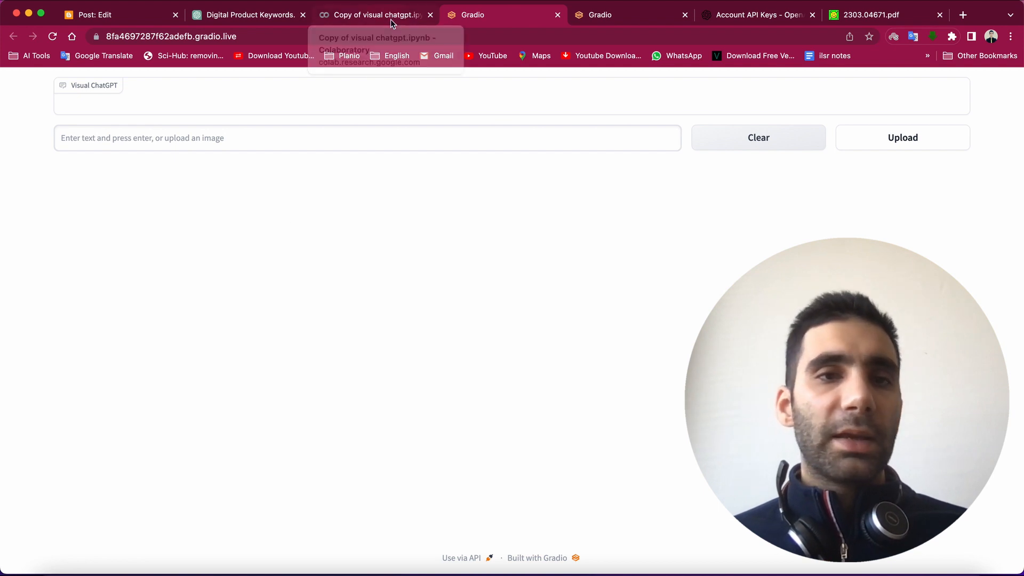
- Check the fresh empty Gradio chat, then switch to the 2303.04671.pdf paper tab
{"action": "left_click", "coordinate": [376, 14]}
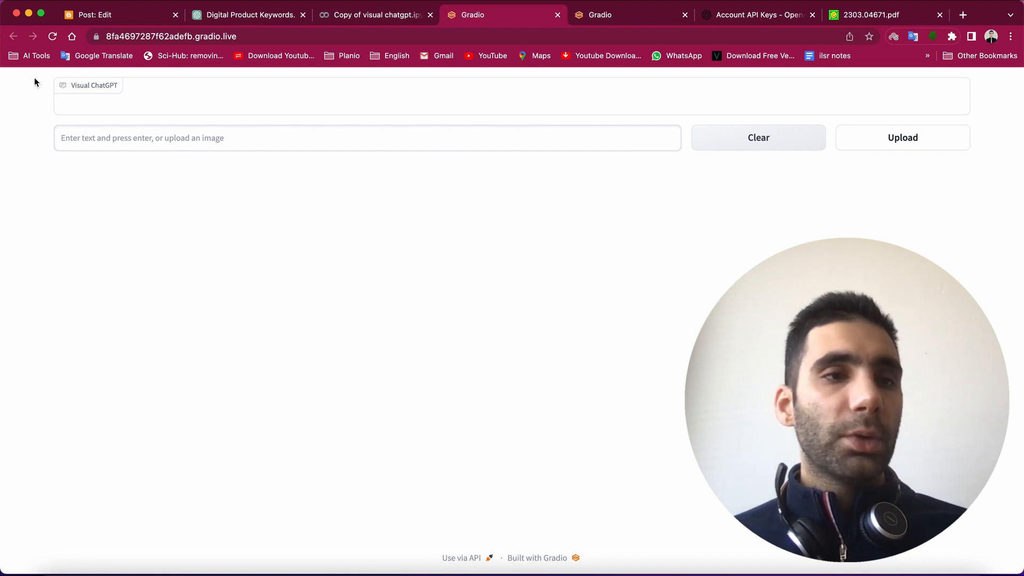
{"action": "mouse_move", "coordinate": [586, 248]}
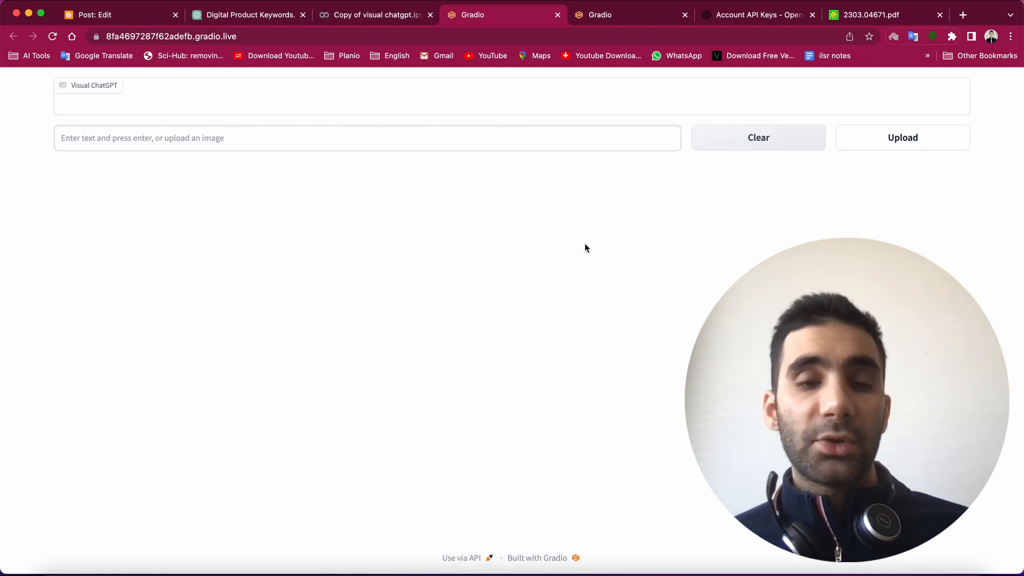
{"action": "mouse_move", "coordinate": [656, 319]}
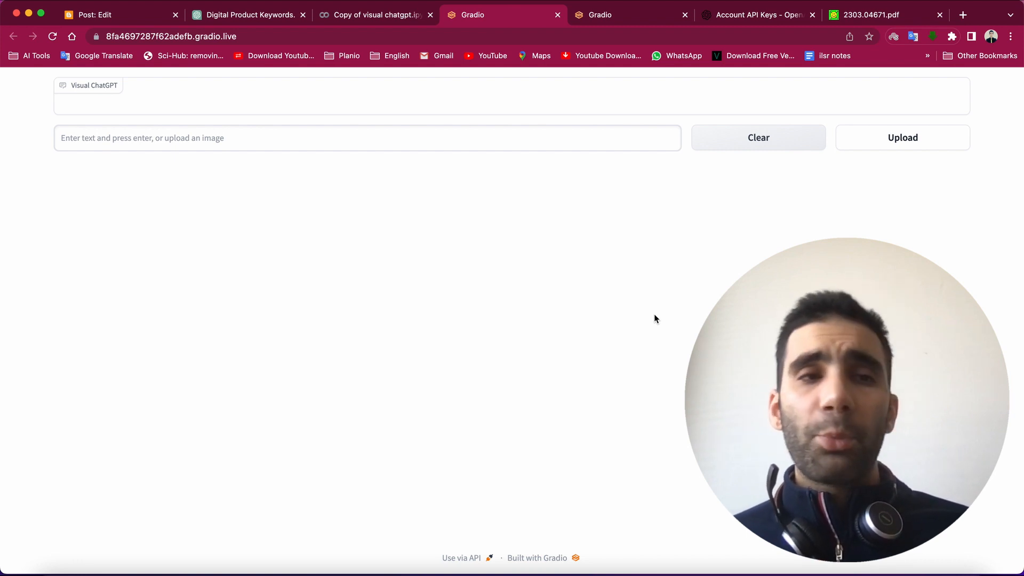
{"action": "mouse_move", "coordinate": [566, 208]}
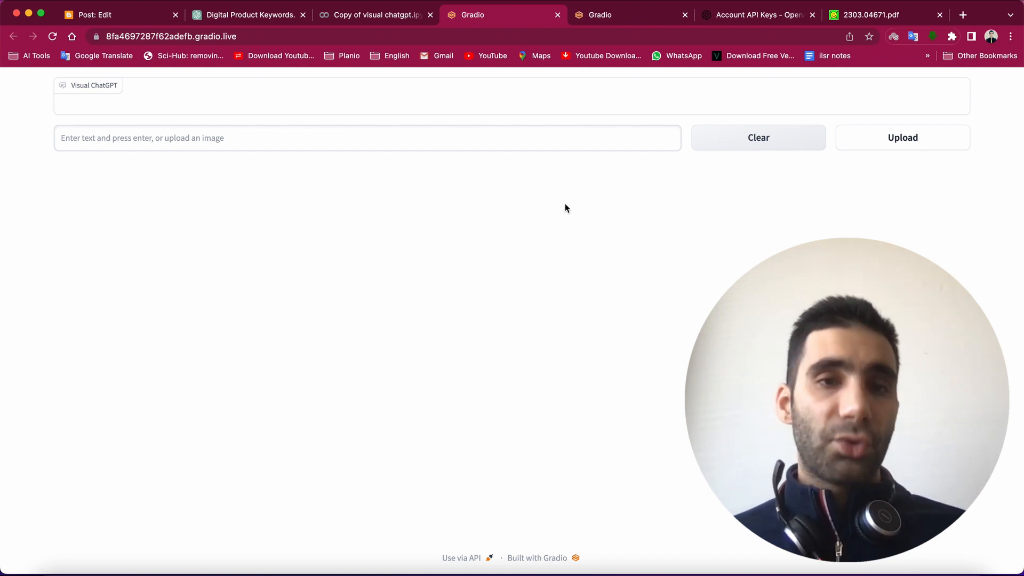
{"action": "left_click", "coordinate": [872, 14]}
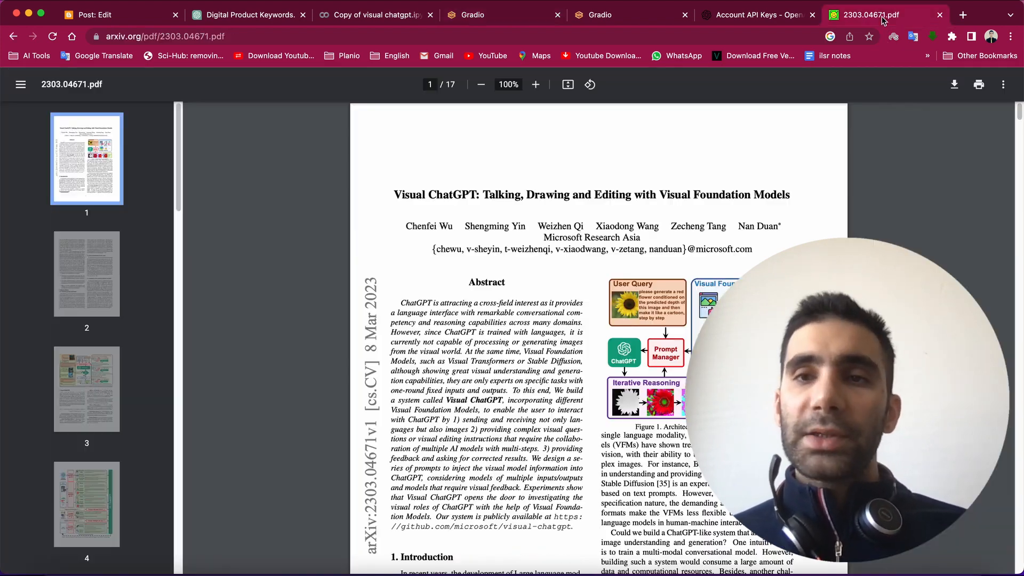
- Scroll through the paper to the Section 3 method and the Prompt Manager overview figure on page 4
{"action": "scroll", "scroll_direction": "down", "scroll_amount": 3}
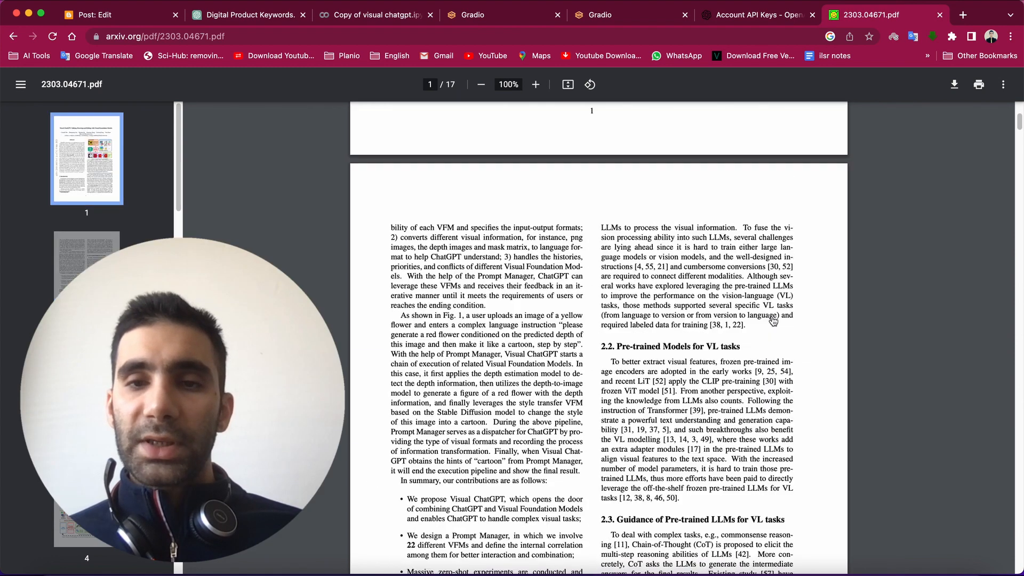
{"action": "scroll", "scroll_direction": "up", "scroll_amount": 3}
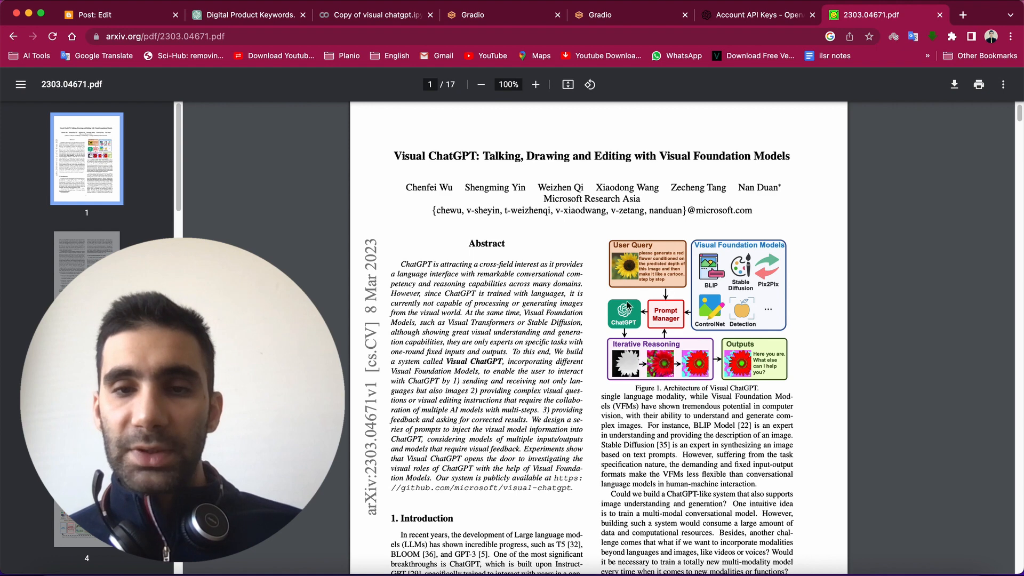
{"action": "scroll", "scroll_direction": "down", "scroll_amount": 3}
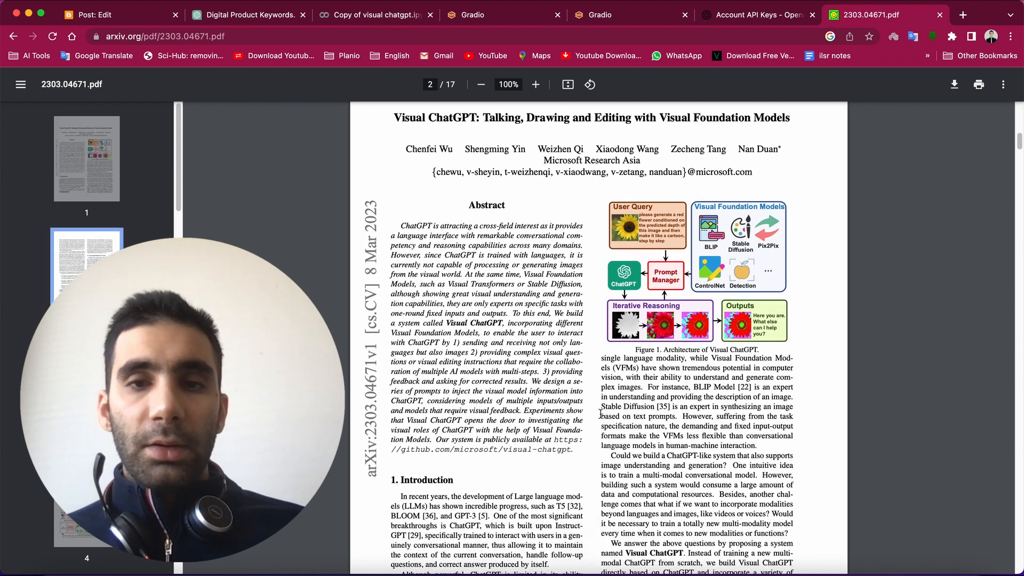
{"action": "scroll", "scroll_direction": "down", "scroll_amount": 3}
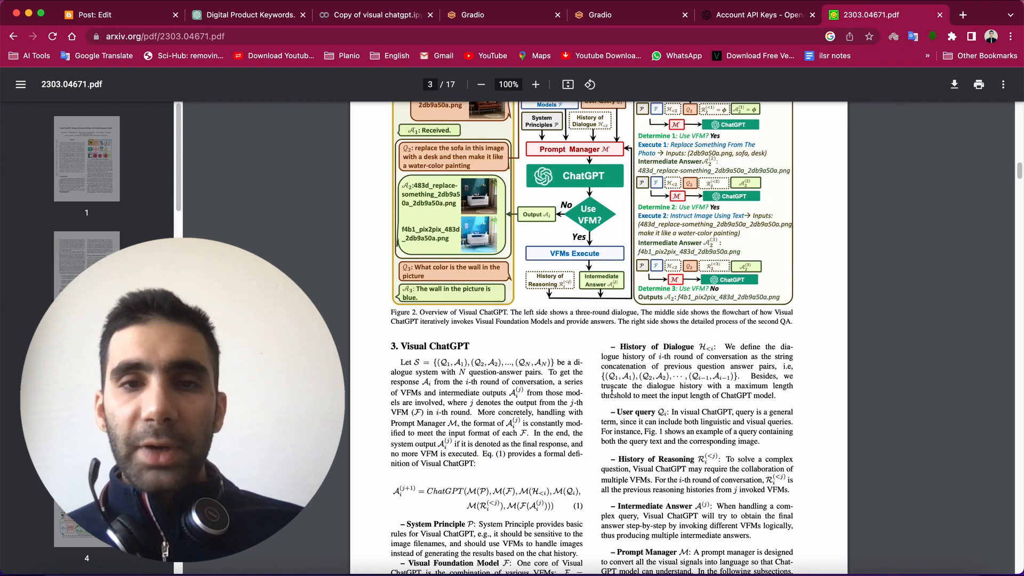
{"action": "scroll", "scroll_direction": "down", "scroll_amount": 3}
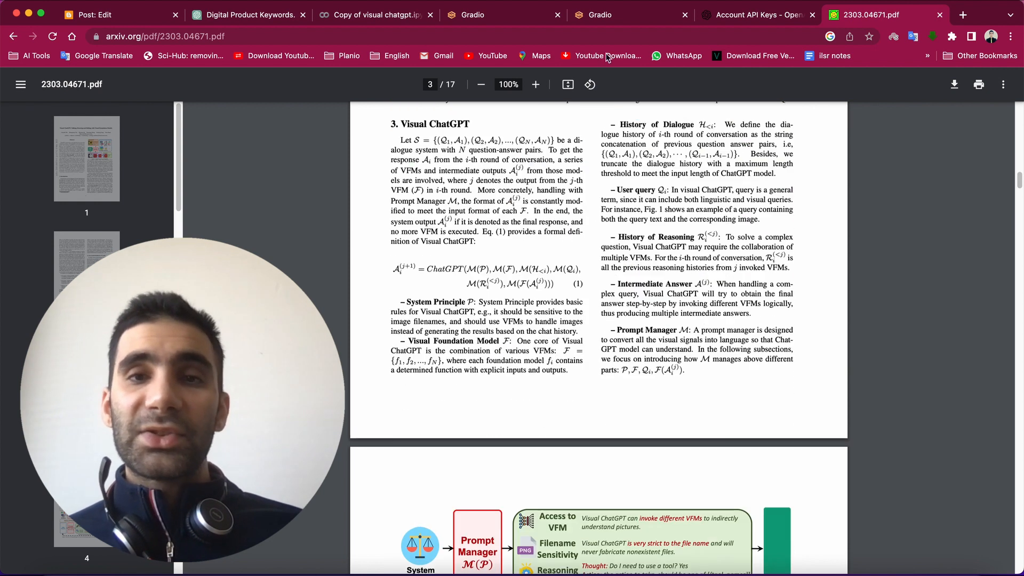
{"action": "scroll", "scroll_direction": "down", "scroll_amount": 3}
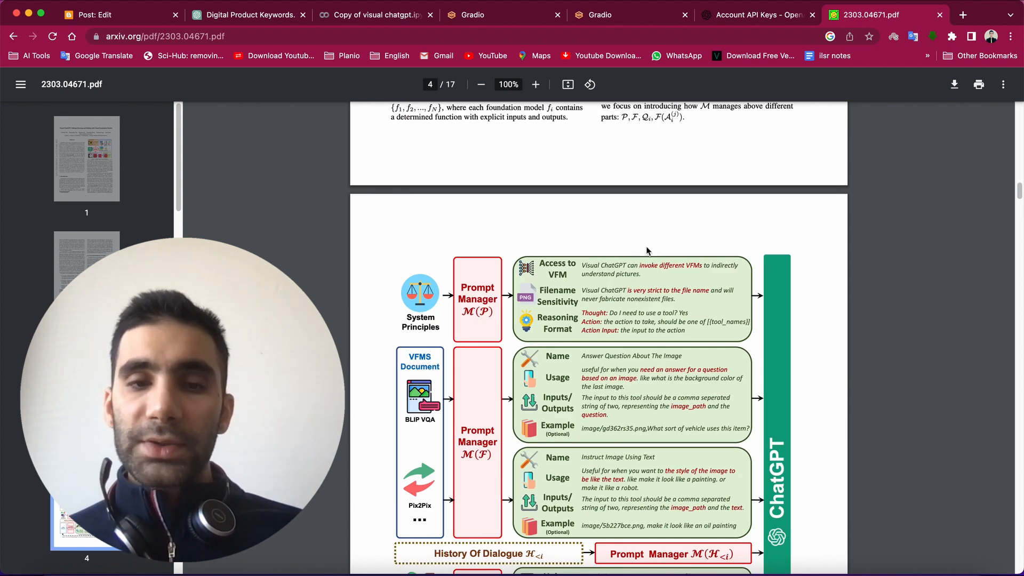
{"action": "scroll", "scroll_direction": "down", "scroll_amount": 3}
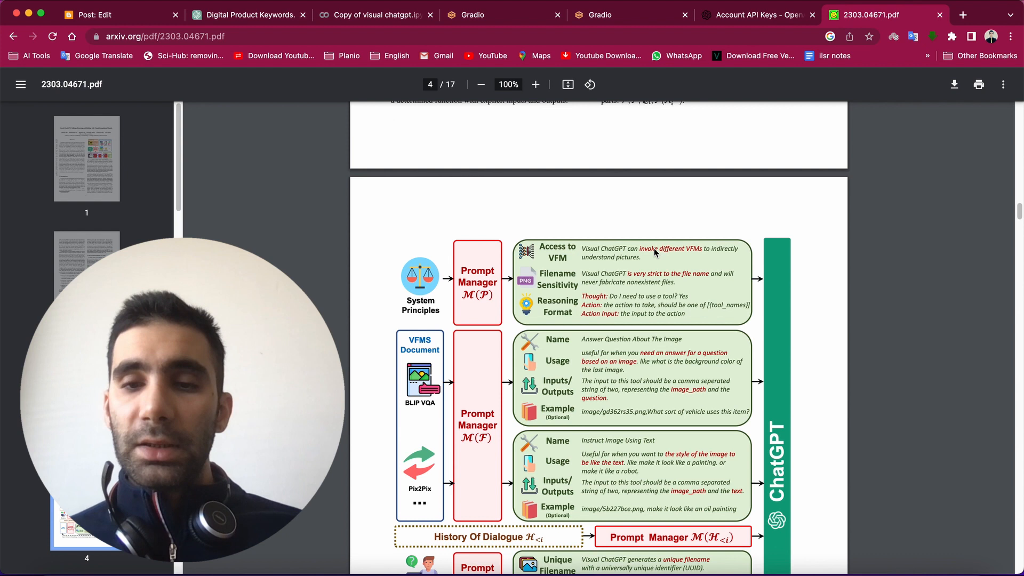
{"action": "scroll", "scroll_direction": "down", "scroll_amount": 3}
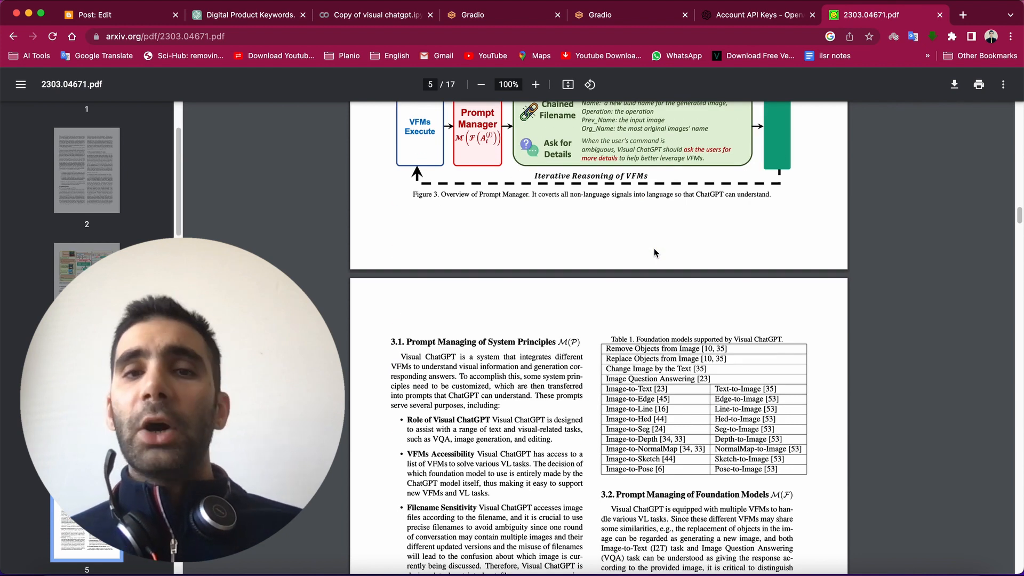
{"action": "scroll", "scroll_direction": "up", "scroll_amount": 3}
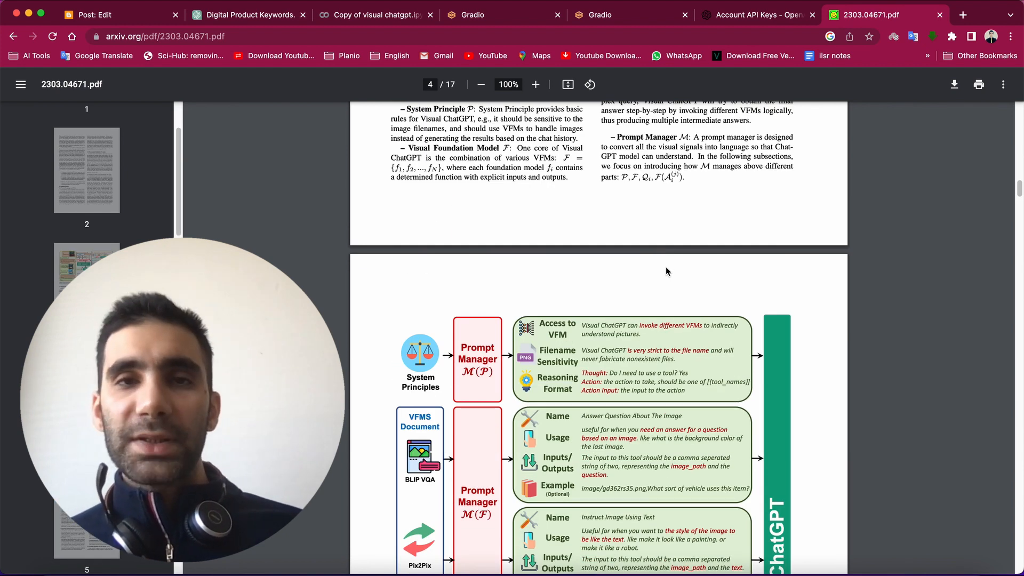